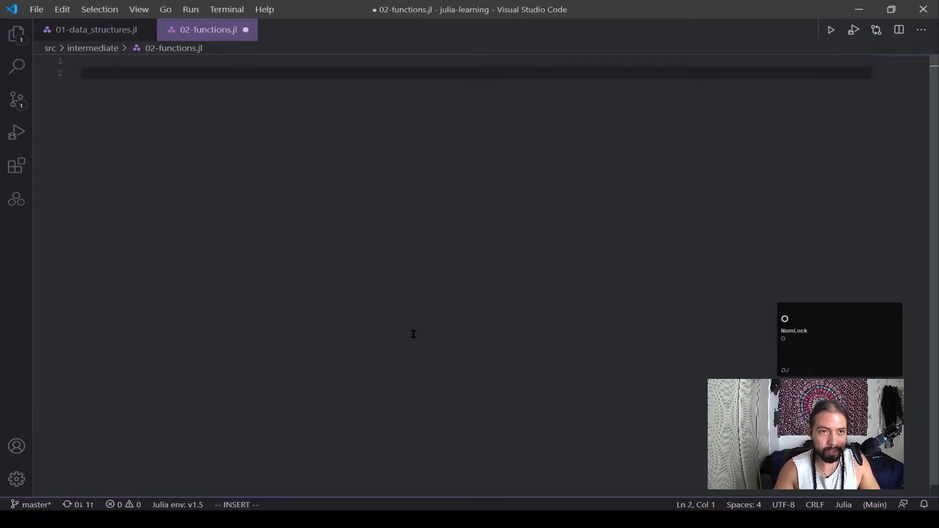
Define function main() with its end in 02-functions.jl.
type("functi")
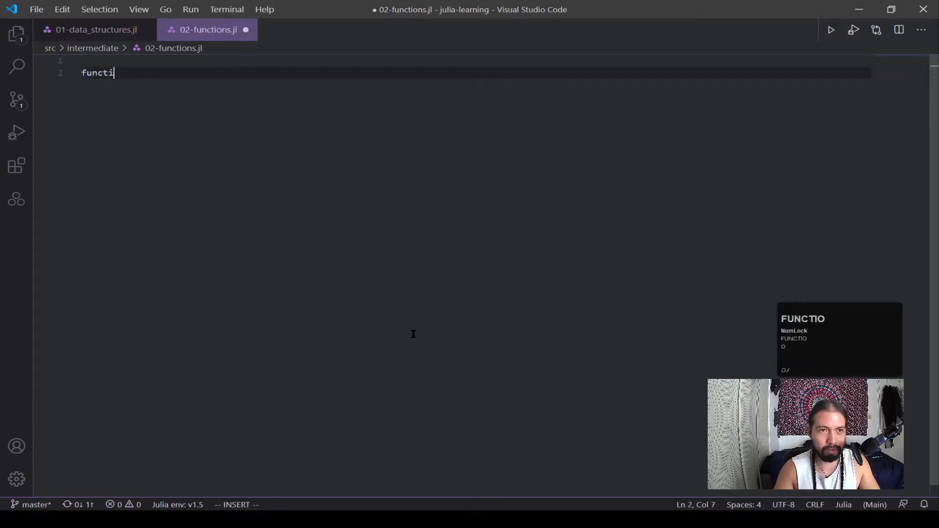
type("on")
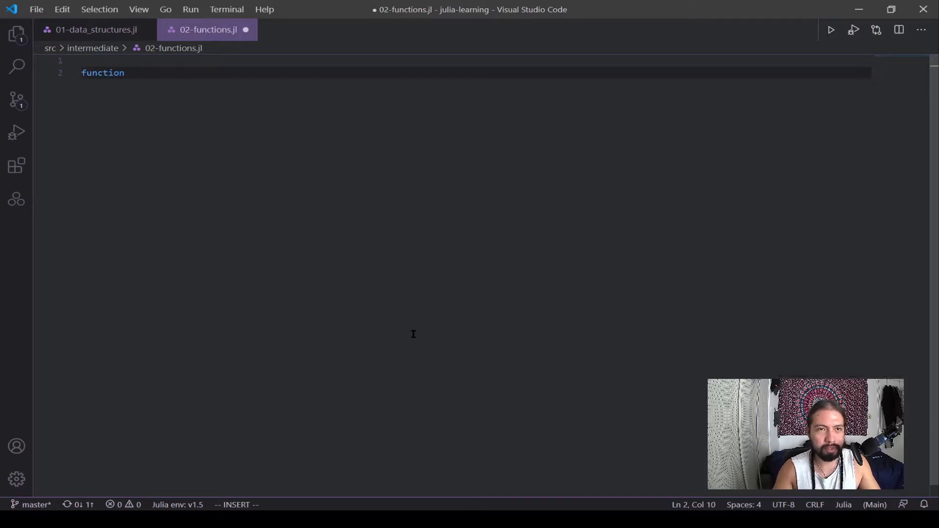
type("main(")
type("end")
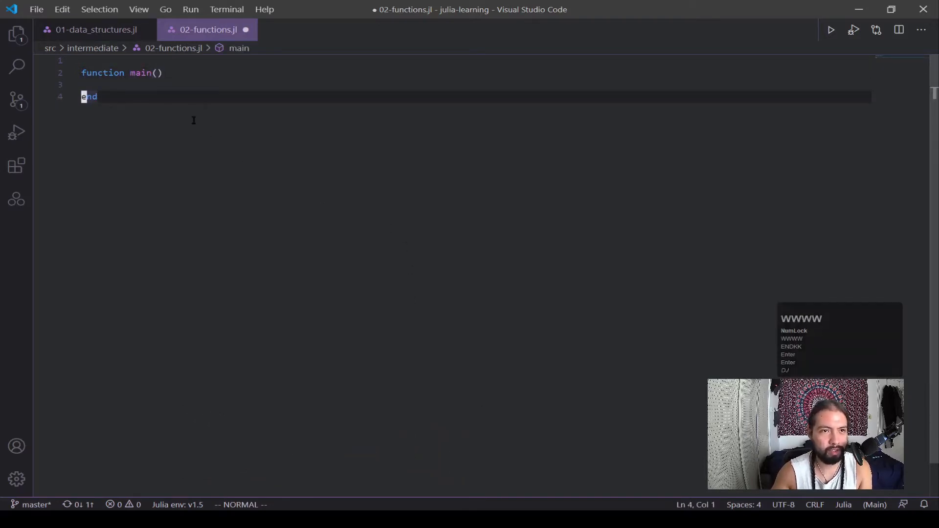
left_click(110, 72)
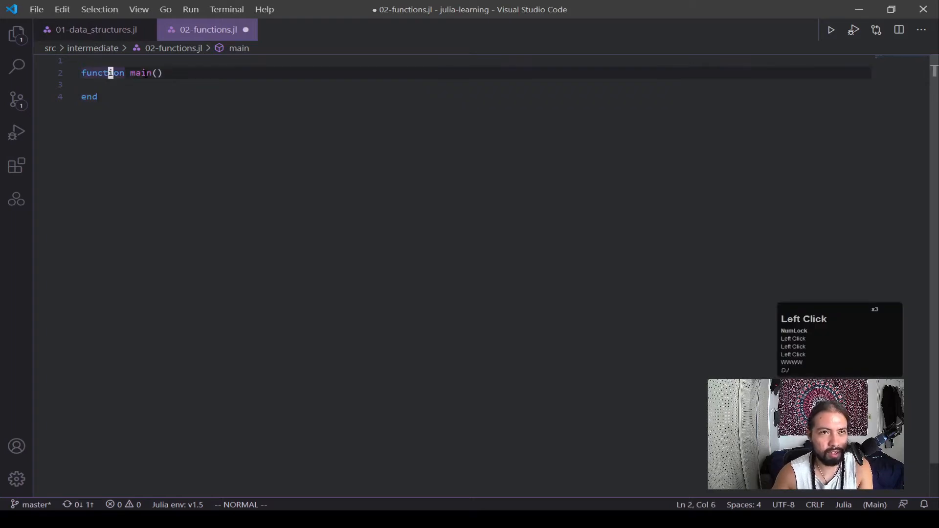
double_click(140, 73)
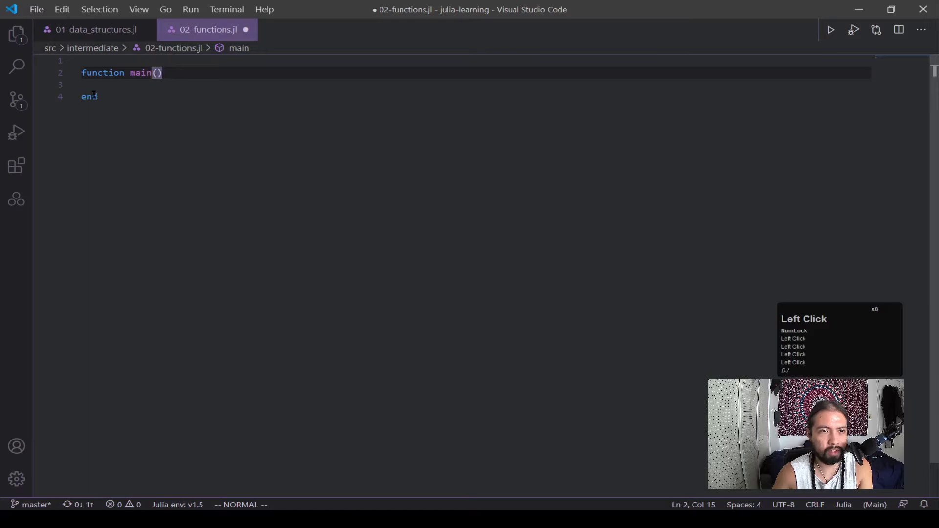
left_click(105, 72)
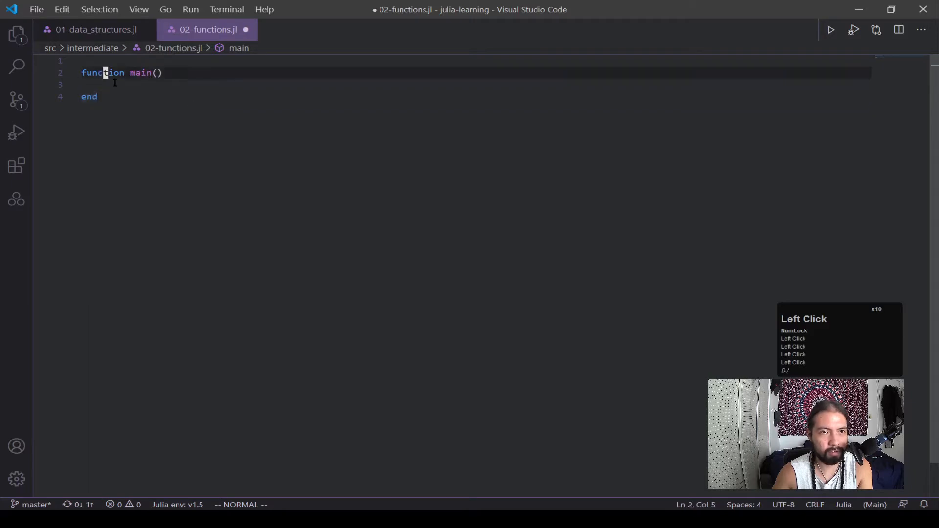
Add println("hello") inside main as the body.
type("println")
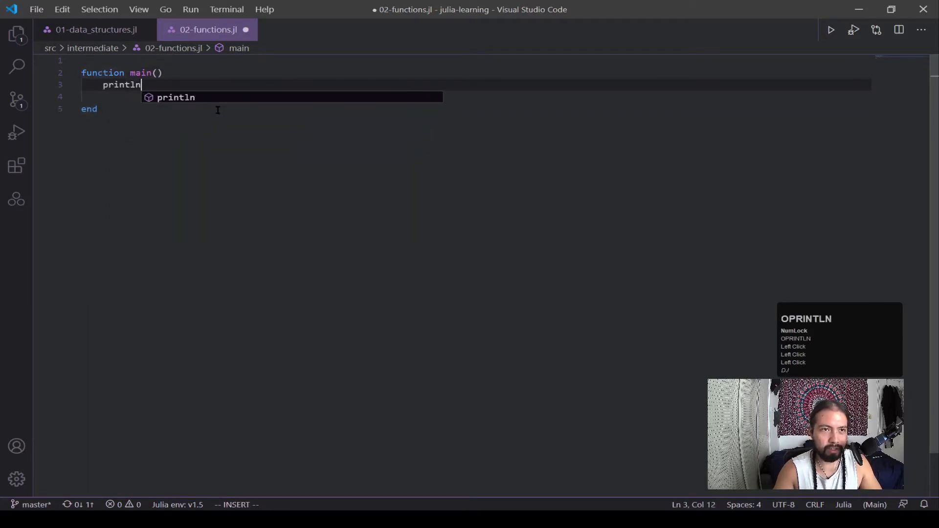
type("(\"hello\")")
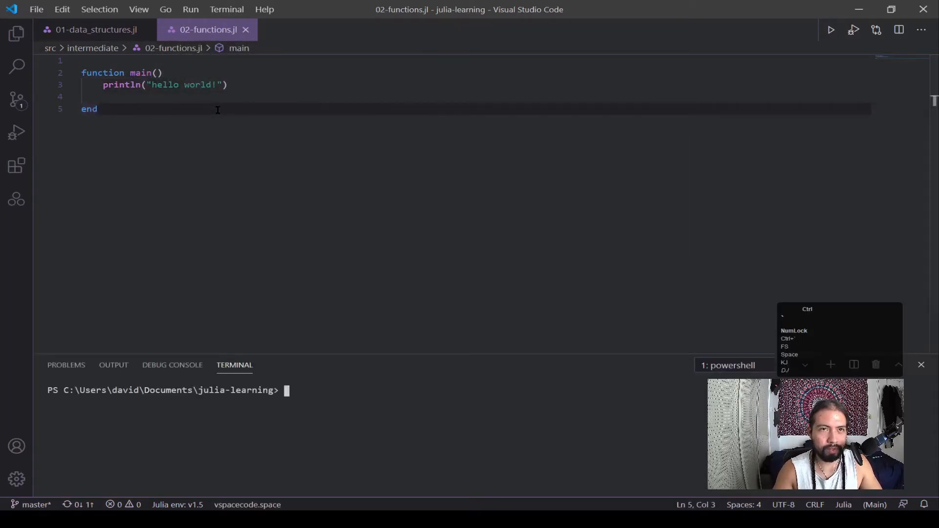
Run julia .\02-functions.jl from src/intermediate, then add a main() call below the function.
type("julia 02")
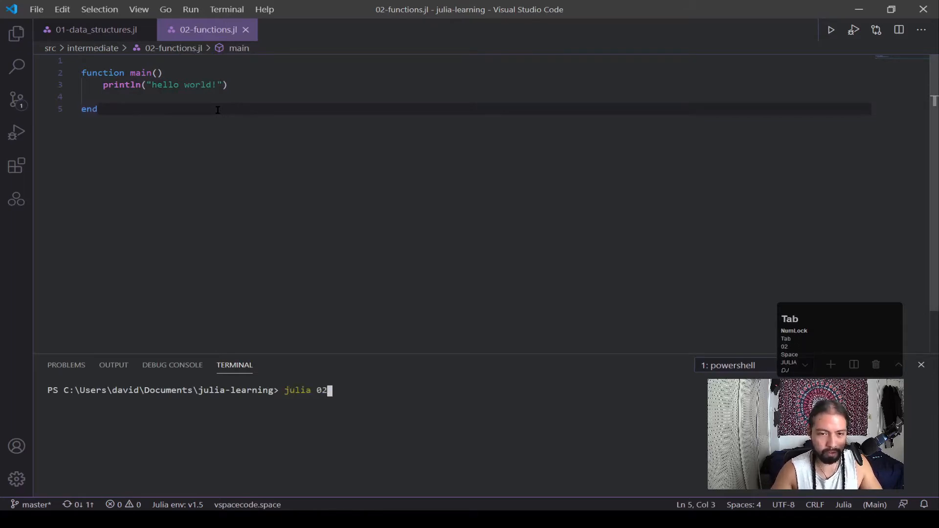
key("BackSpace")
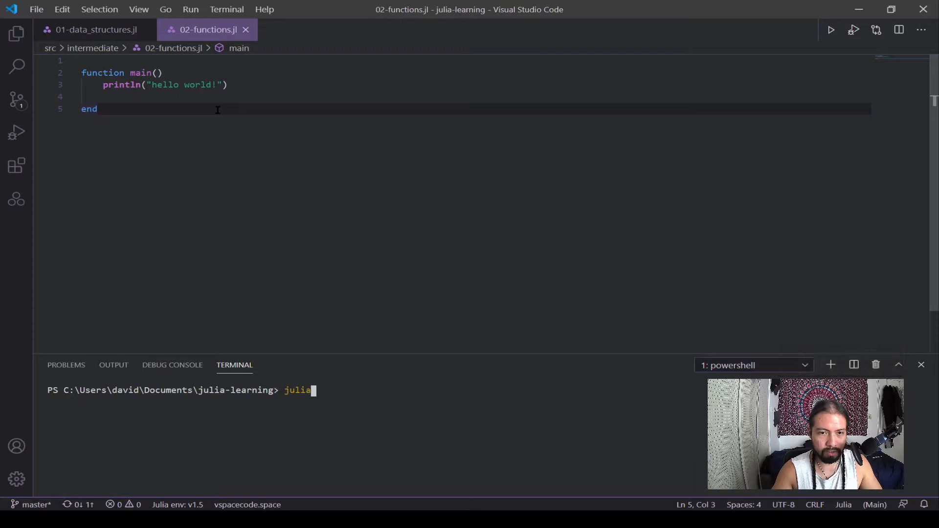
type("cd sr")
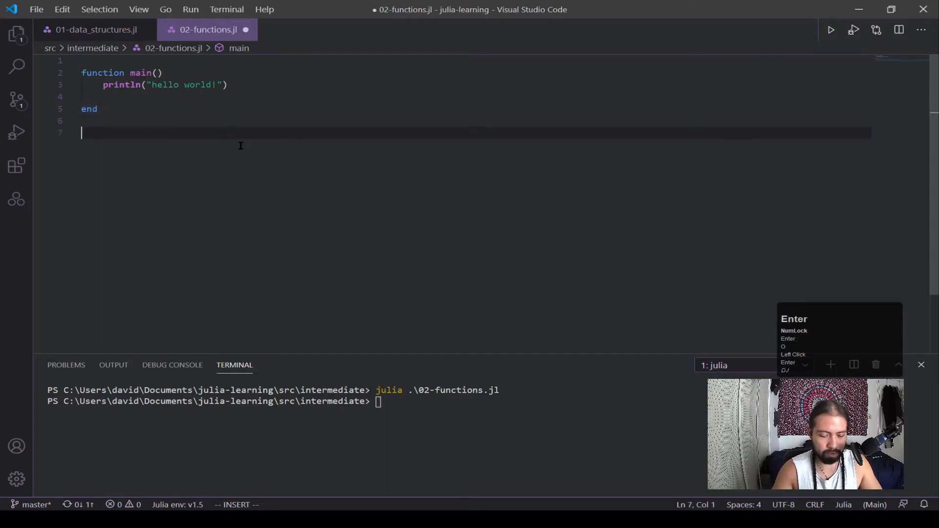
type("main()")
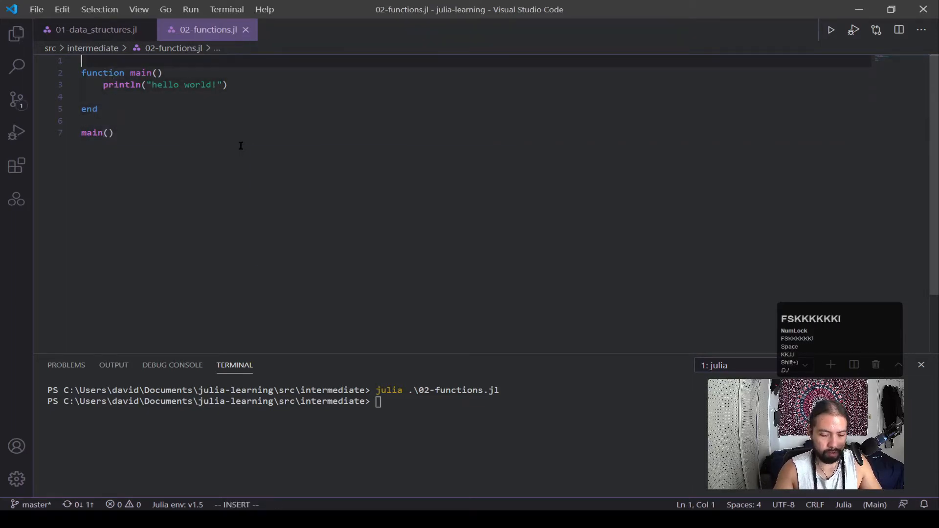
Label the code with '# making the function' and '# calling the function' comments and rerun it.
type("# making the function")
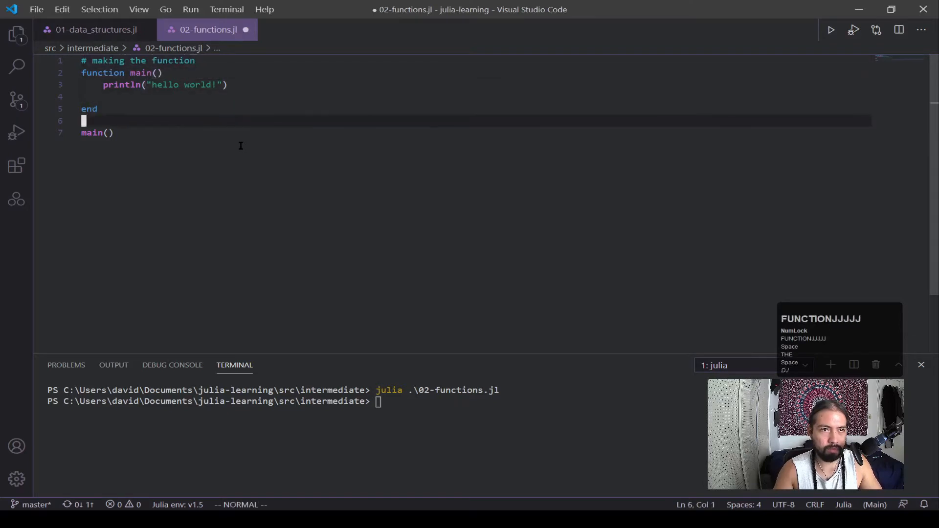
type("# calling the")
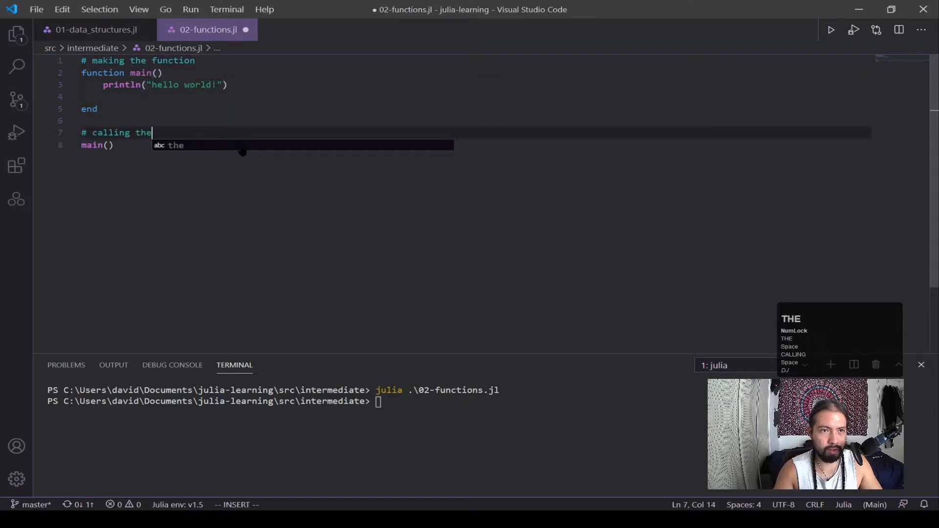
type("function")
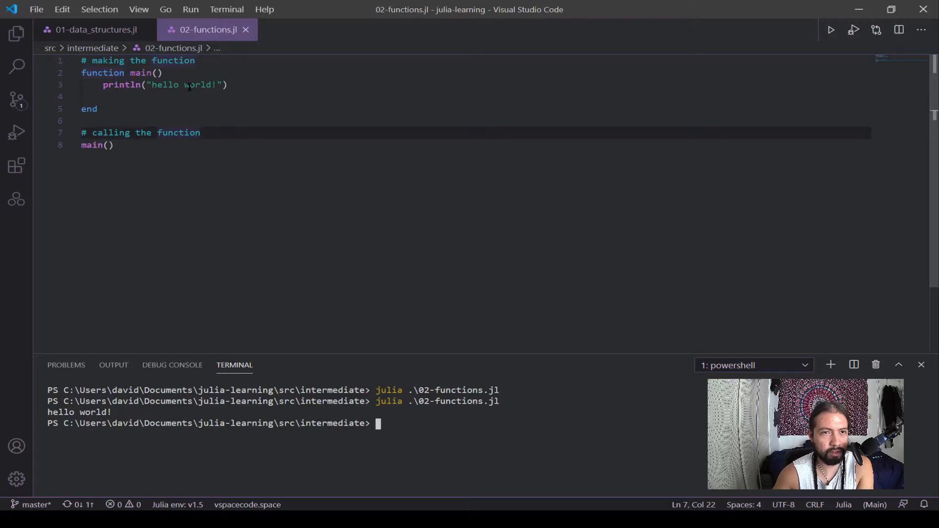
mouse_move(249, 283)
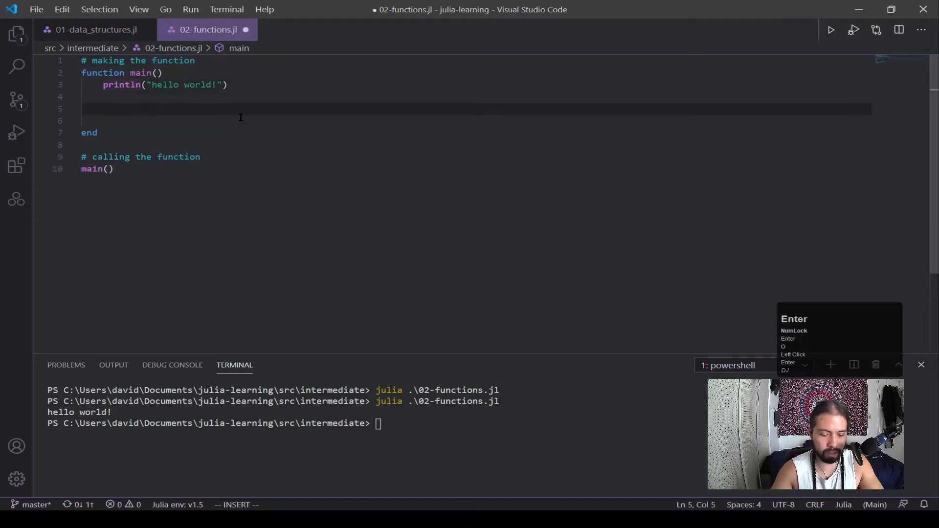
Define nested foo() printing "hello there!" inside main, call foo(), and rerun the file.
type("function ff")
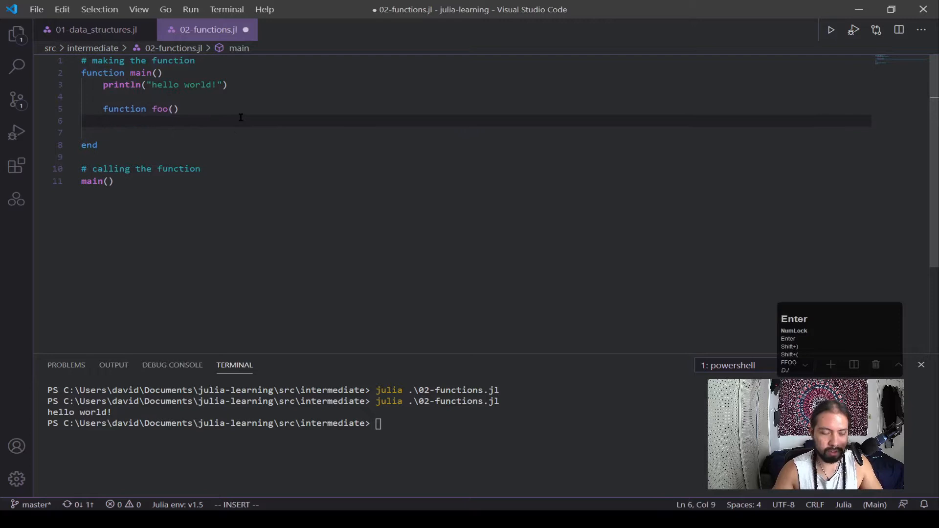
type("println(")
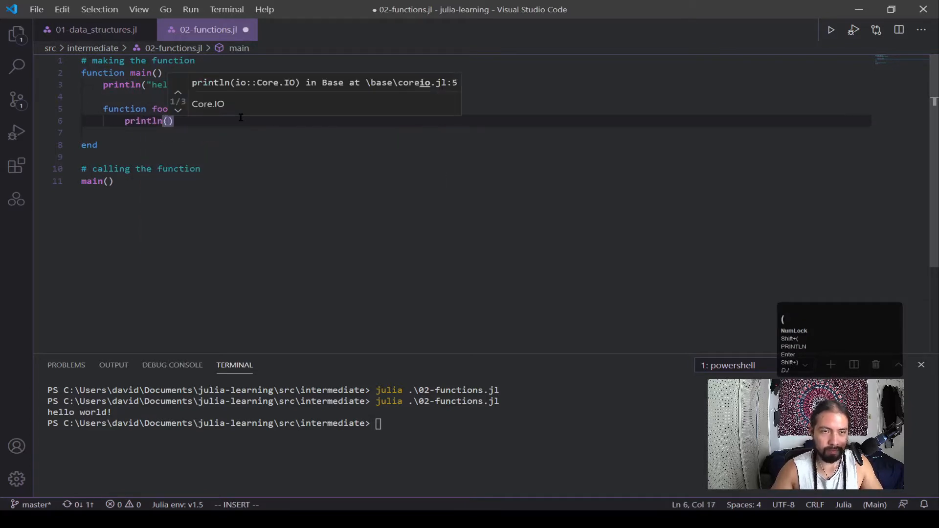
type("hel\"")
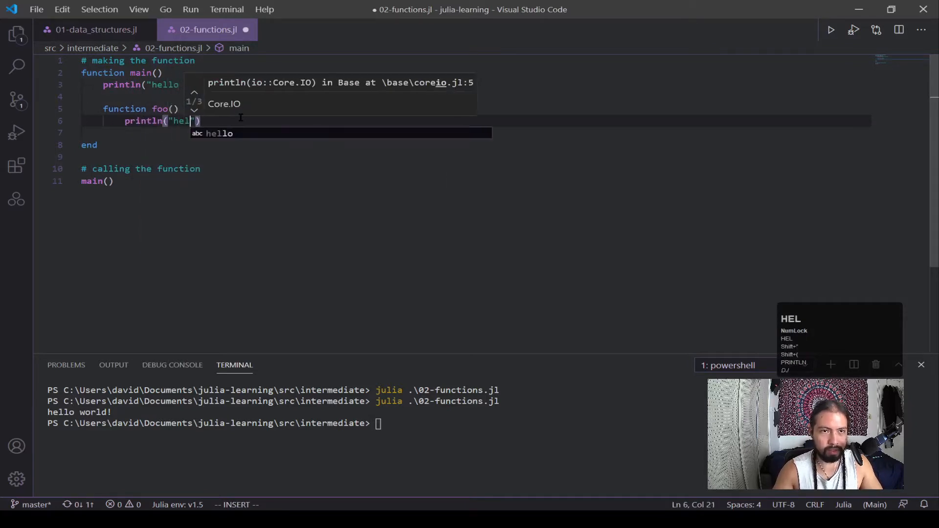
type("there")
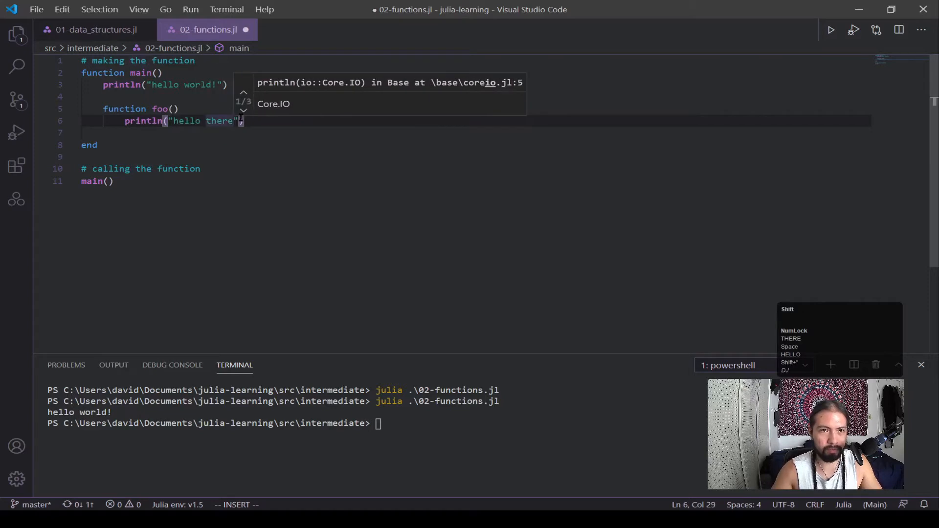
type("end")
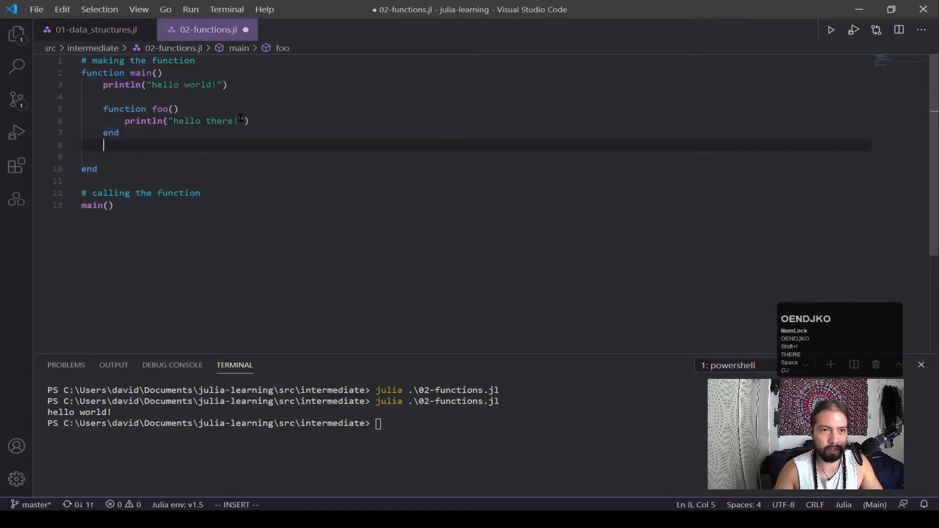
type("foo(")
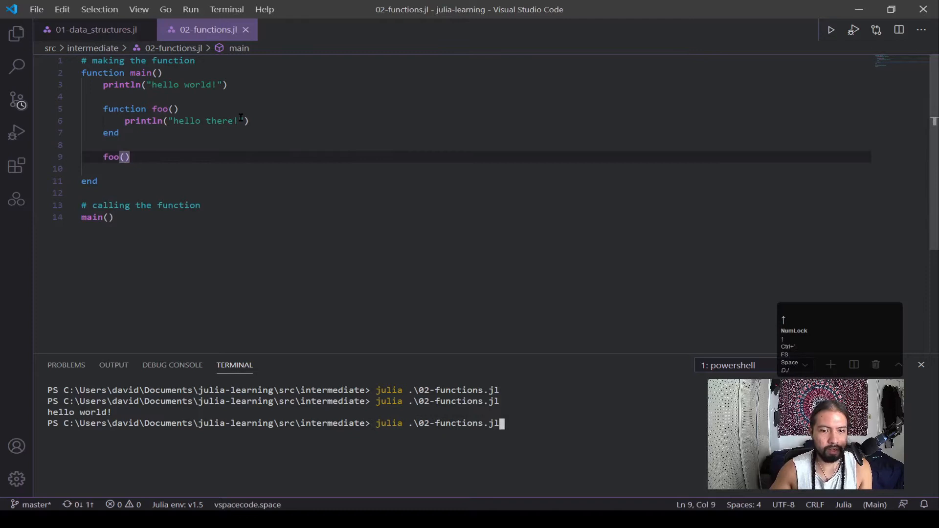
key("enter")
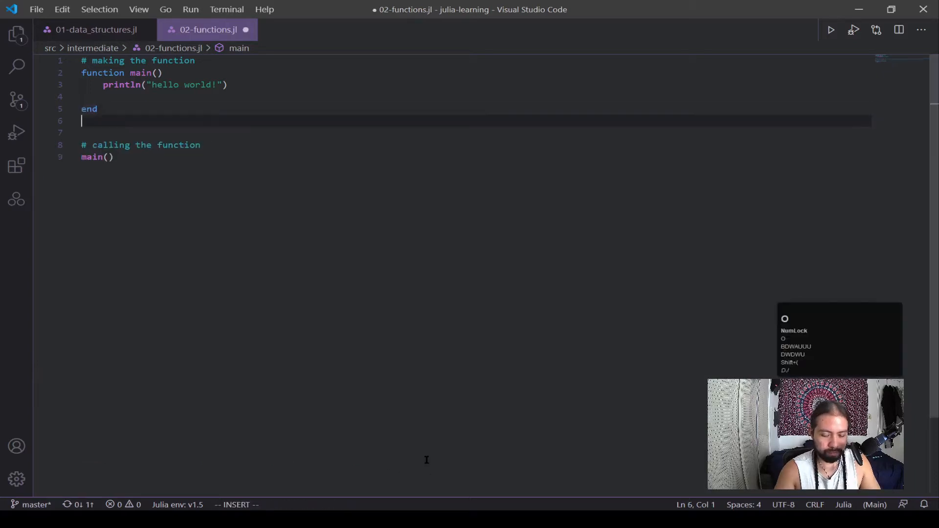
Define circumference(r) with body 2 * π * r.
type("function")
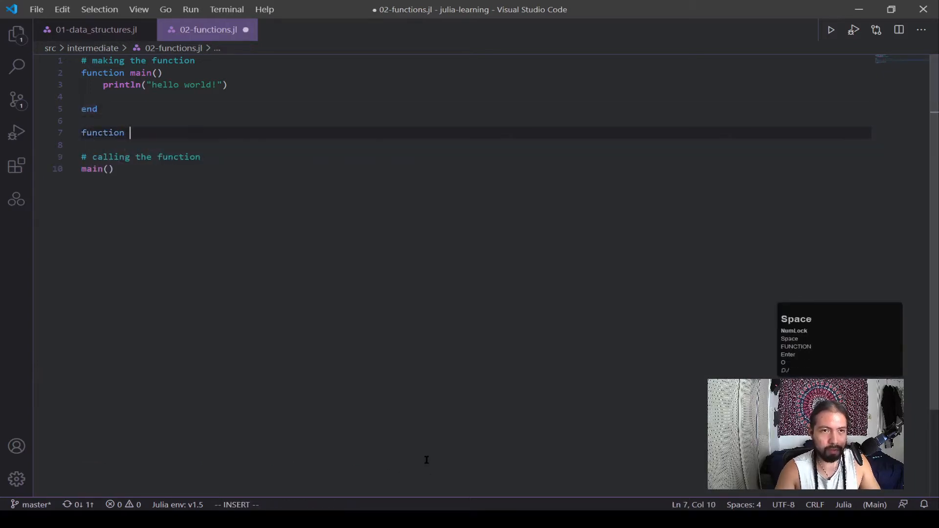
type("circu")
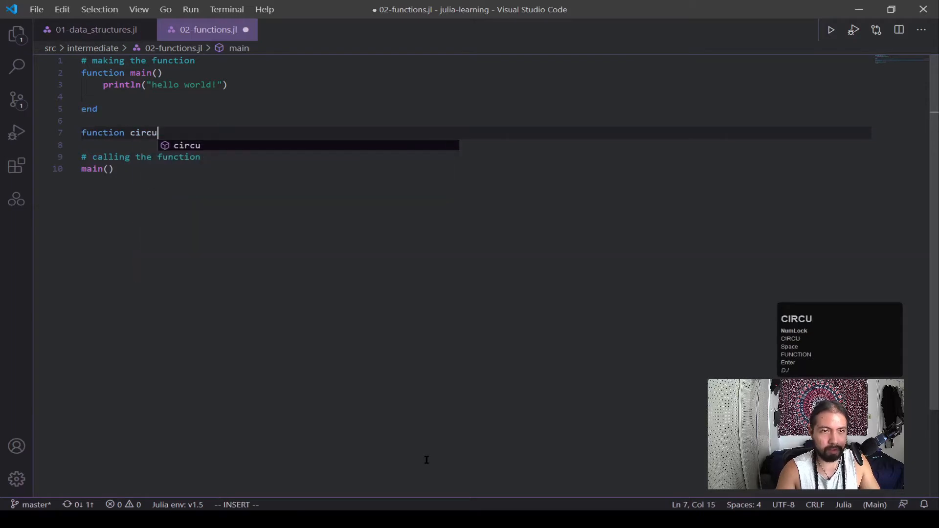
type("mference")
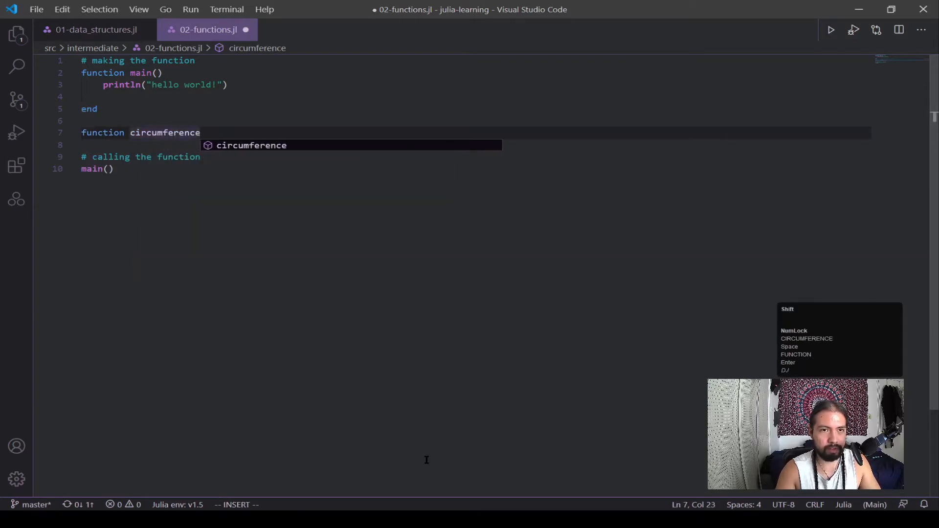
type("(r")
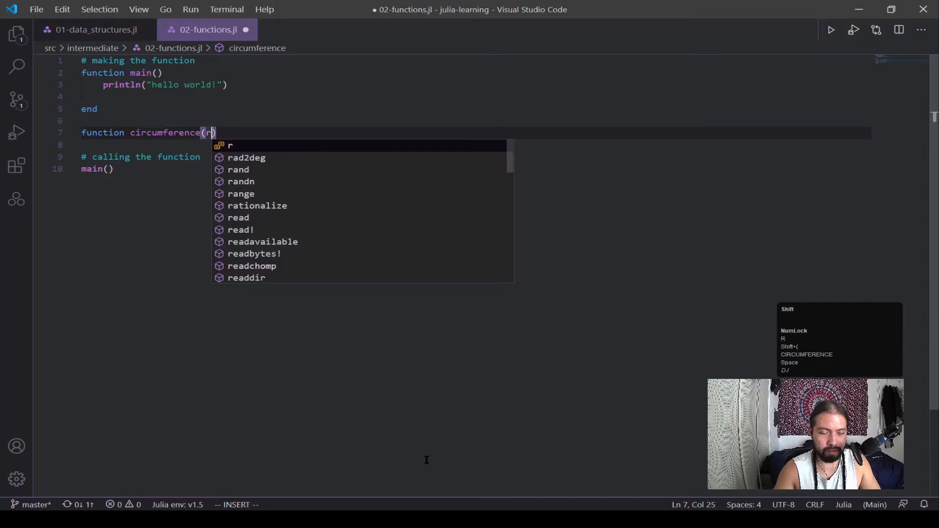
key("Enter")
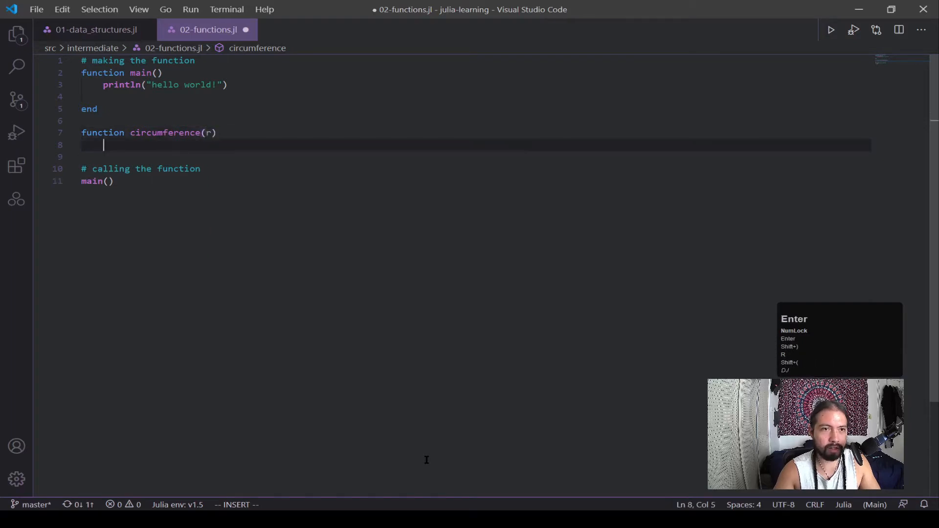
type("2")
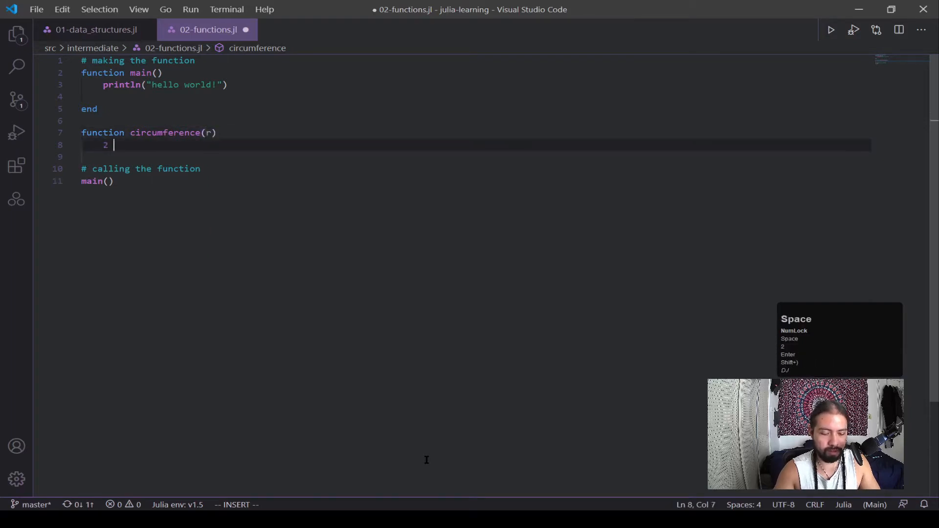
type("* \\pi")
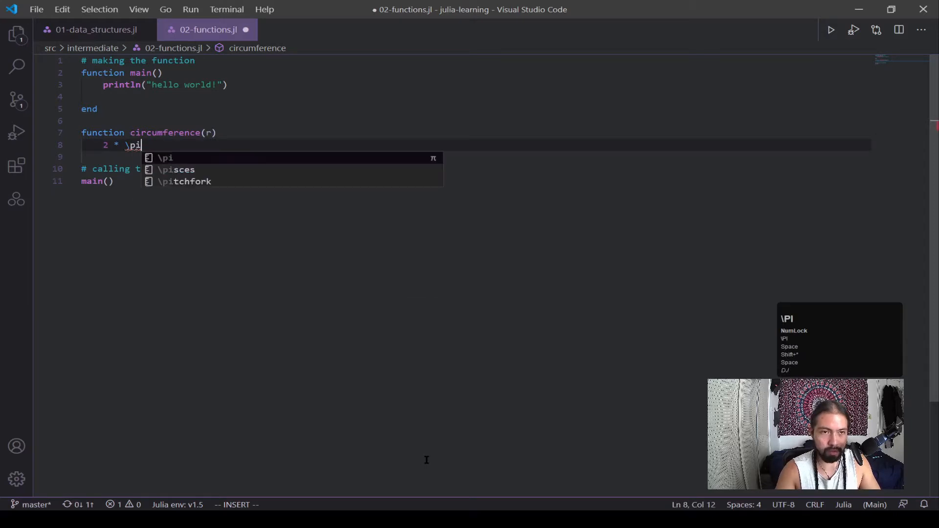
key("Enter")
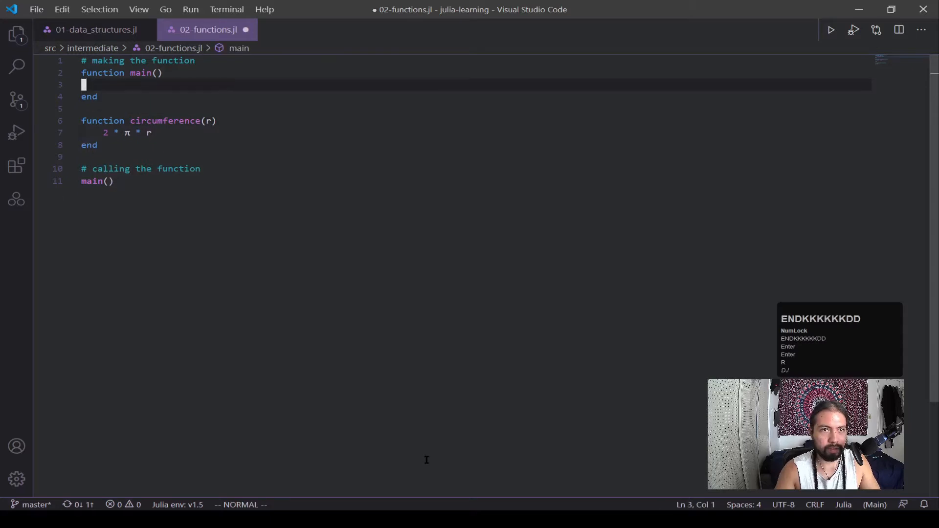
Start println(circumference(...)) inside main.
key("Enter")
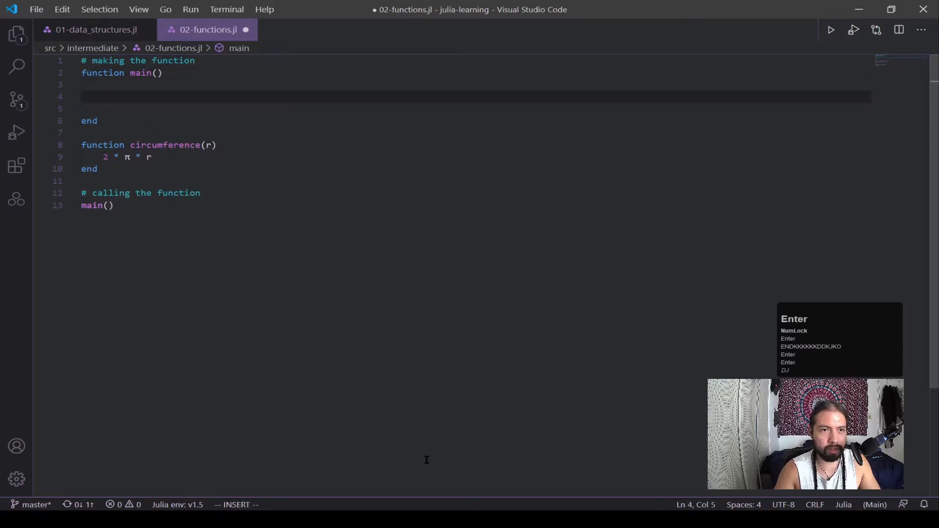
type("println")
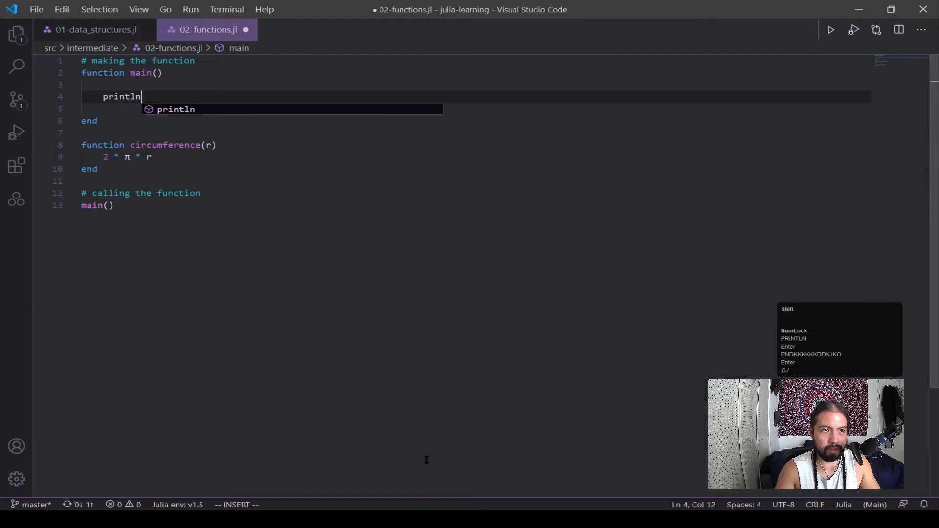
type("(ciru")
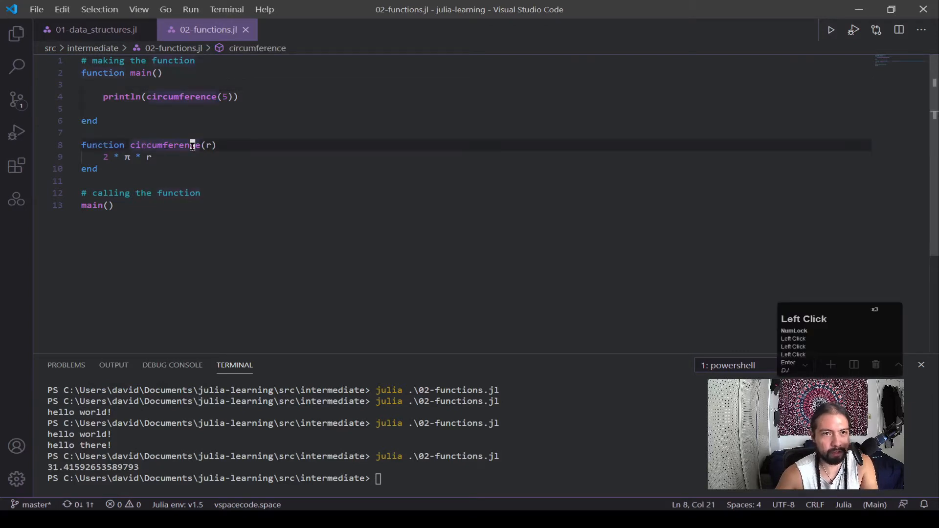
Point out the circumference name, its r parameter and the 2 in the formula.
double_click(207, 145)
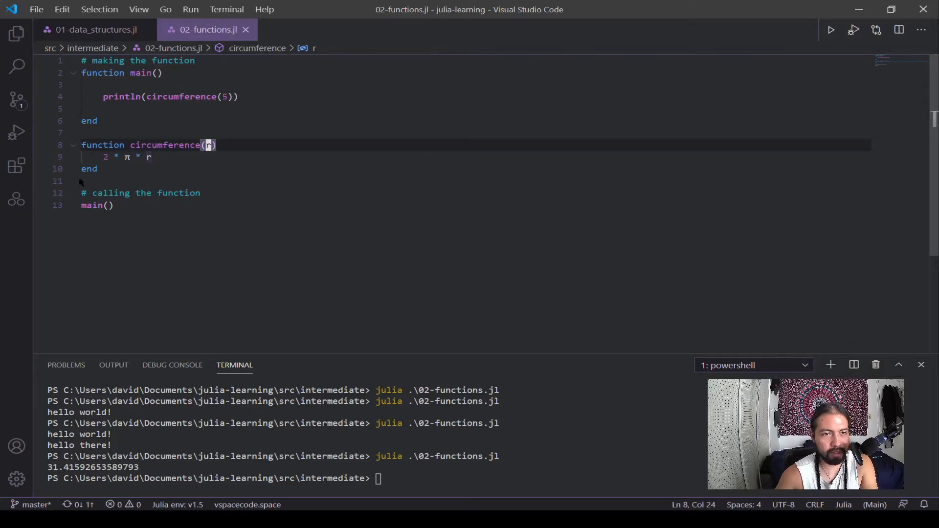
left_click(103, 156)
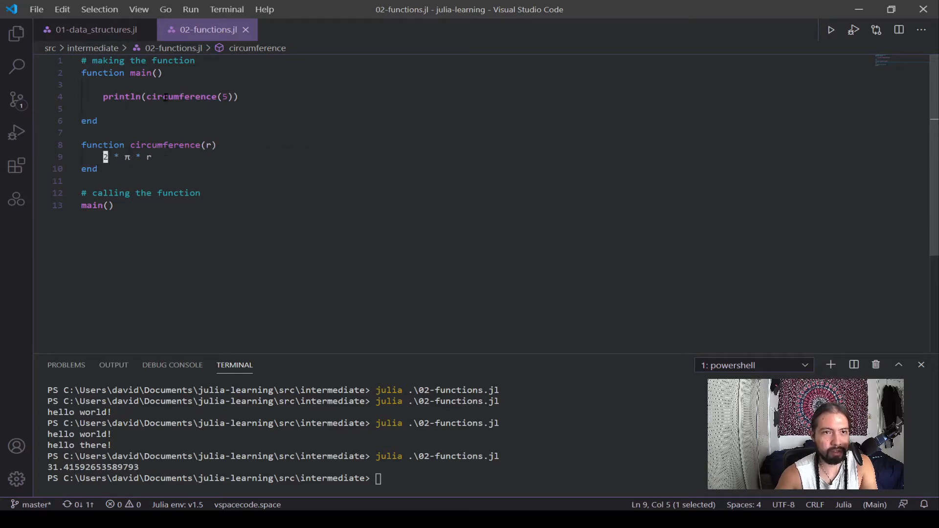
left_click(238, 97)
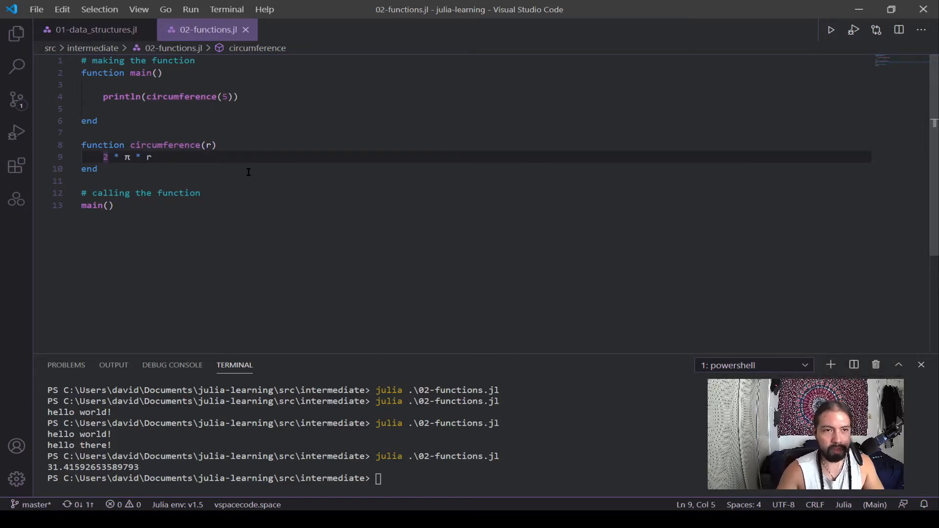
Store 2 * π * r in x, return x, and temporarily add y = 5 in circumference.
type("x =")
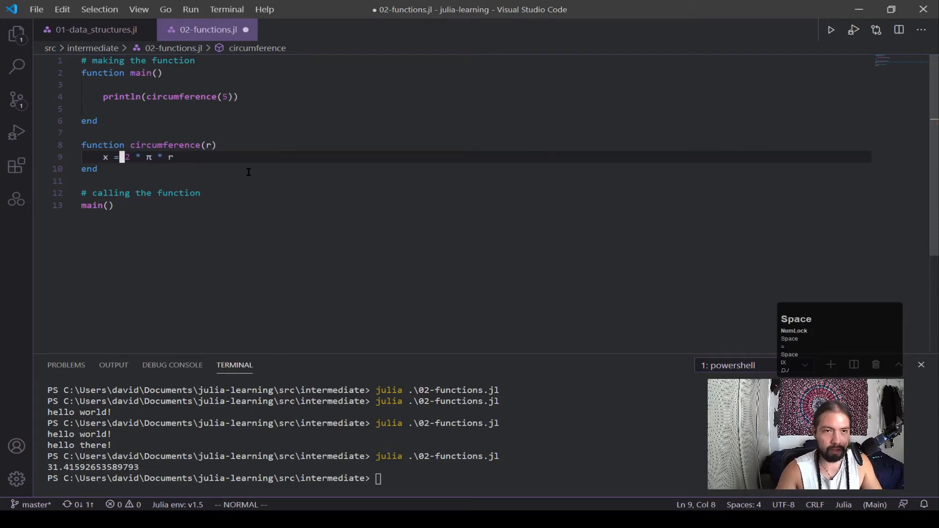
type("return x")
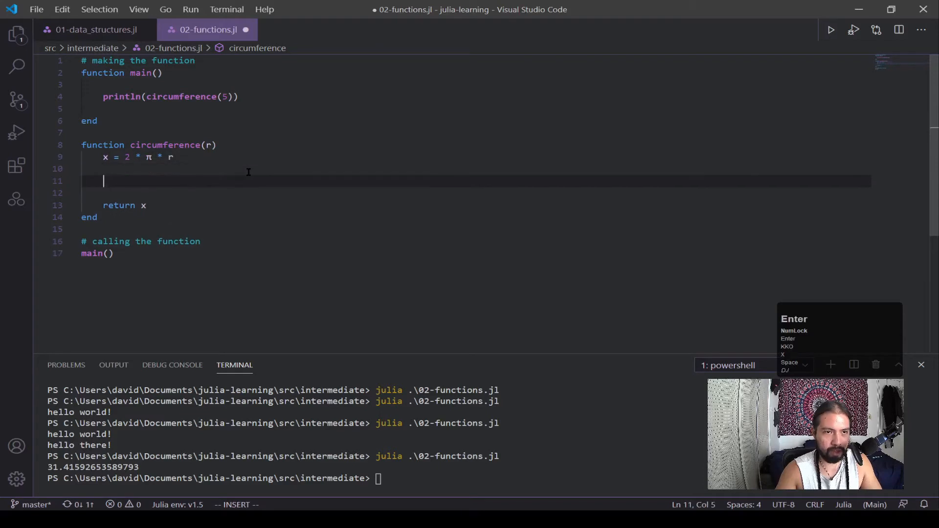
type("println(")
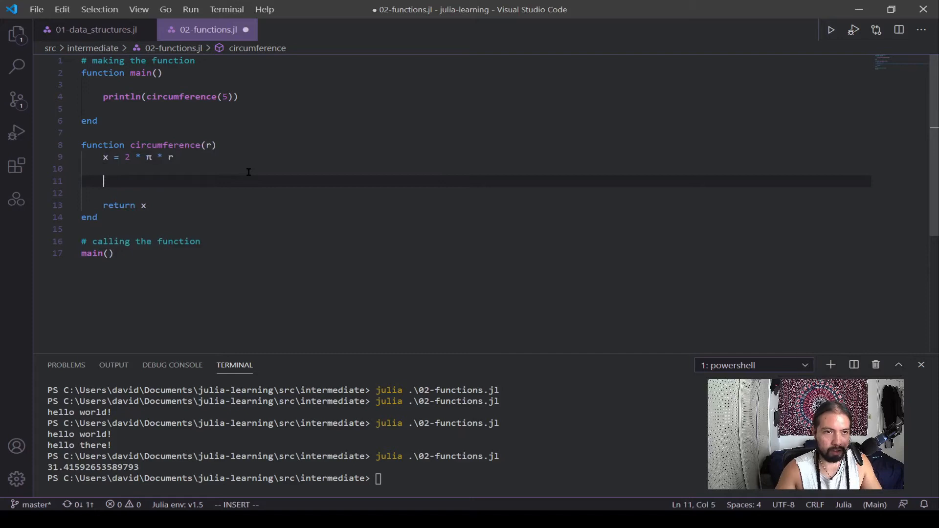
type("y = 5")
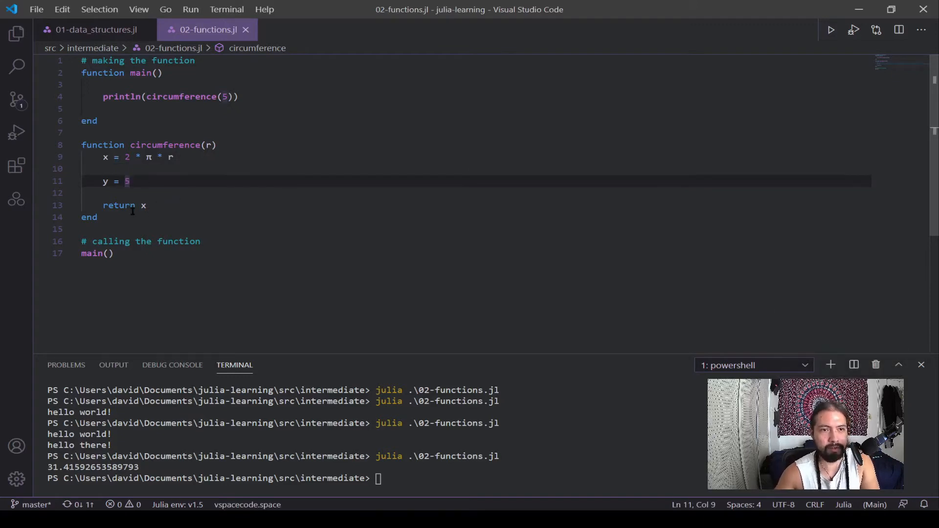
left_click(104, 157)
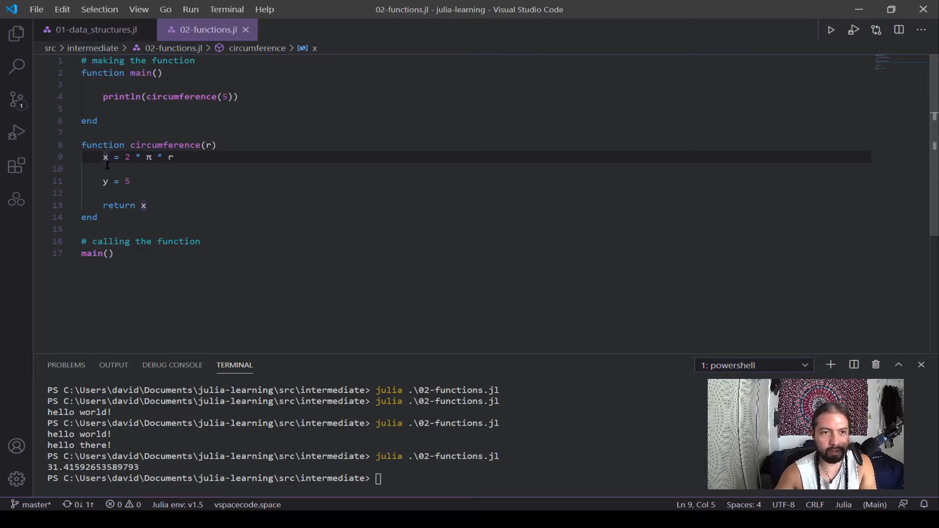
mouse_move(105, 182)
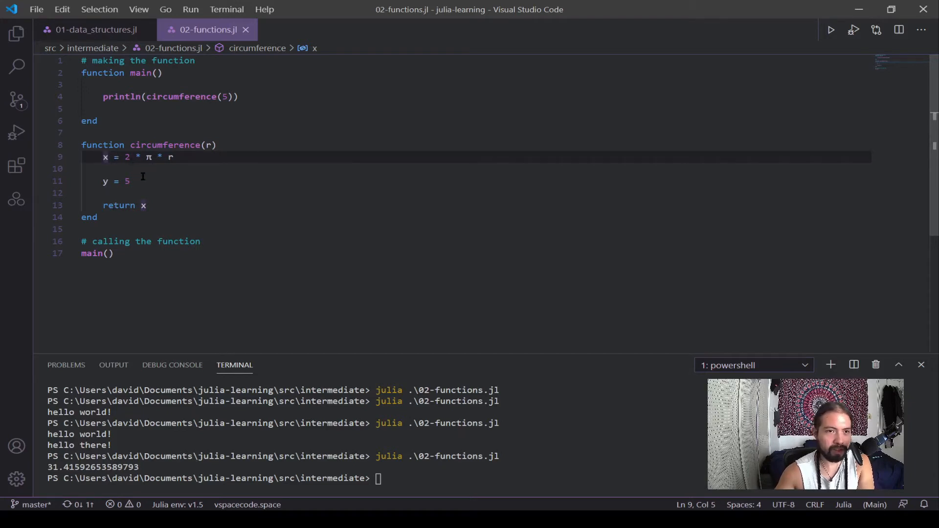
mouse_move(211, 203)
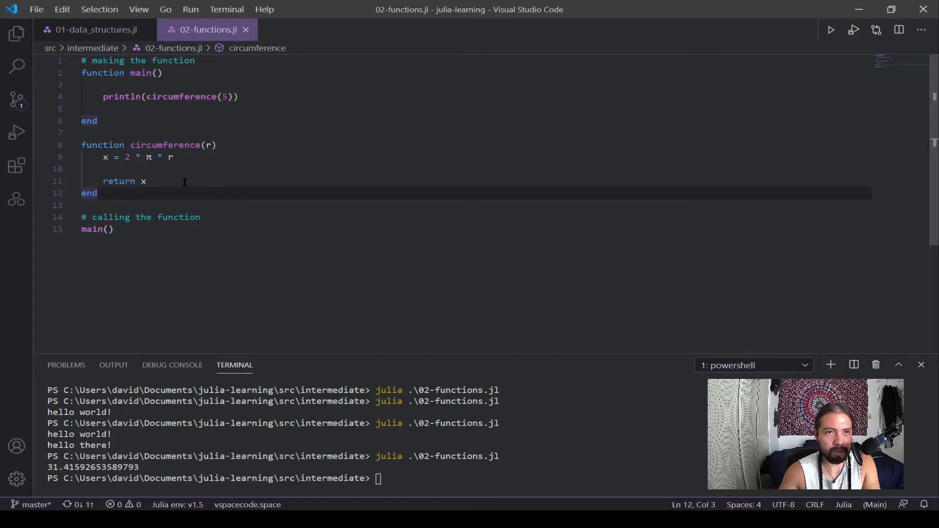
mouse_move(191, 151)
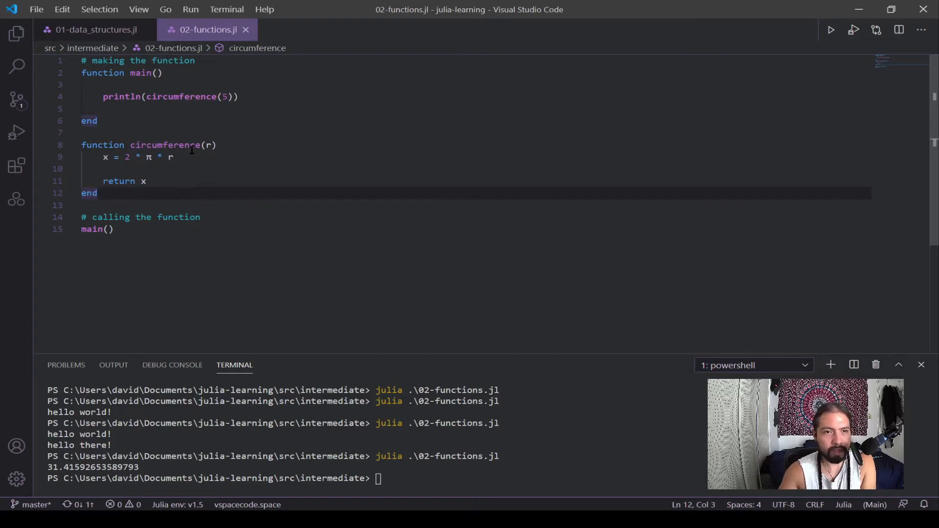
double_click(147, 145)
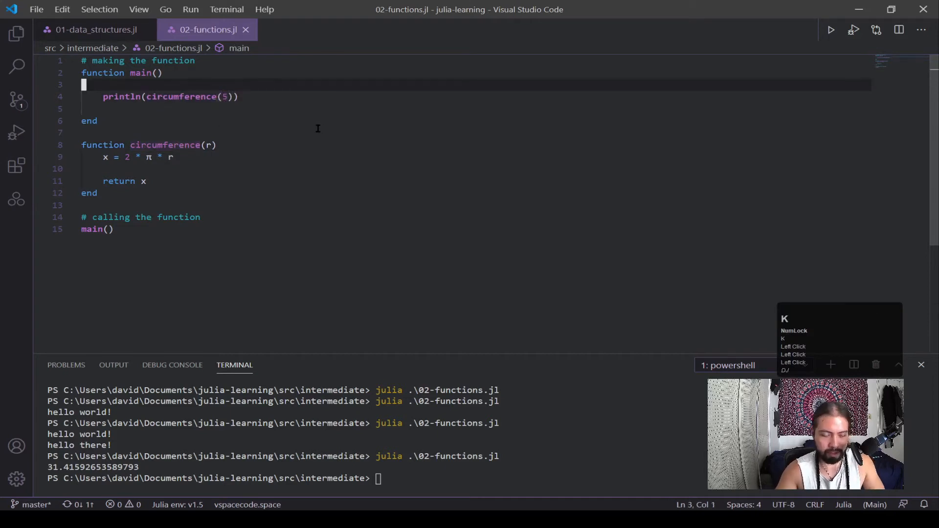
Set r = 5 in main and print circumference(r) instead of circumference(5).
type("r")
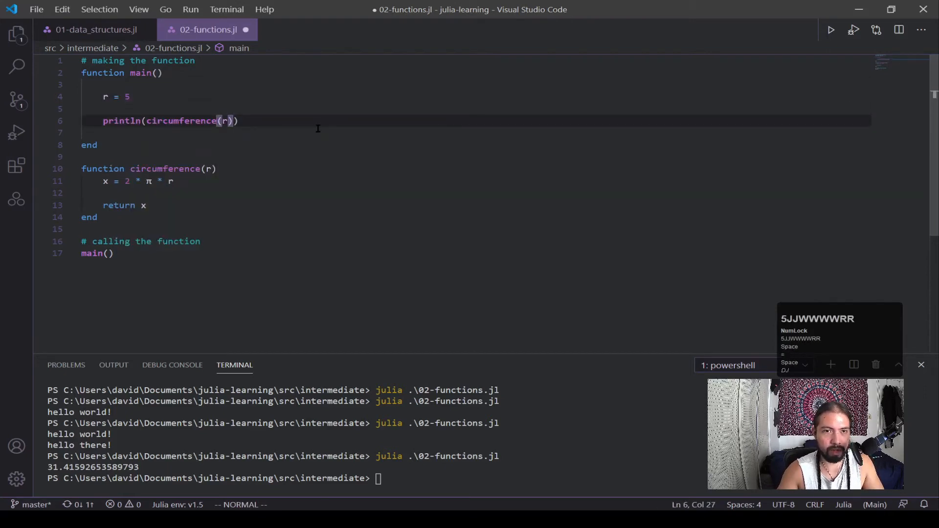
key("ctrl+s")
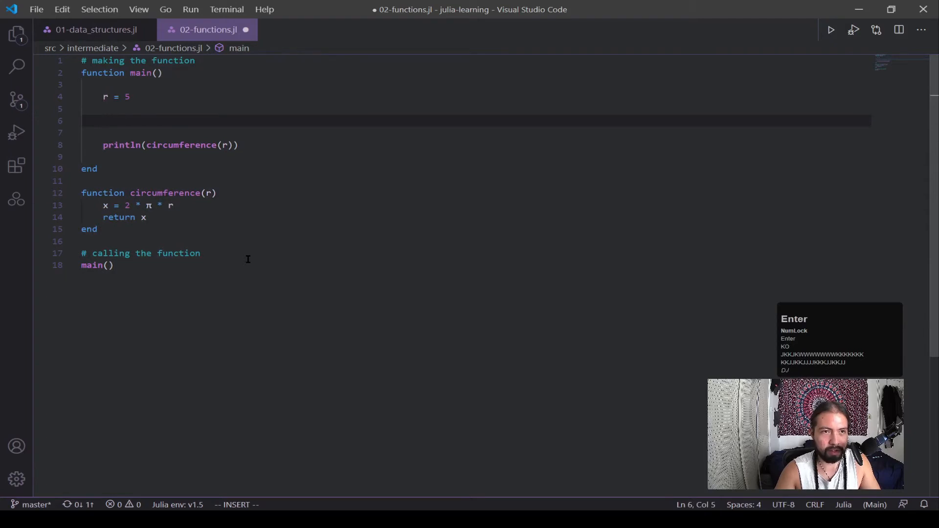
Define one-line c(r) = 2 * π * r in main and print c(r) too.
type("c(r)")
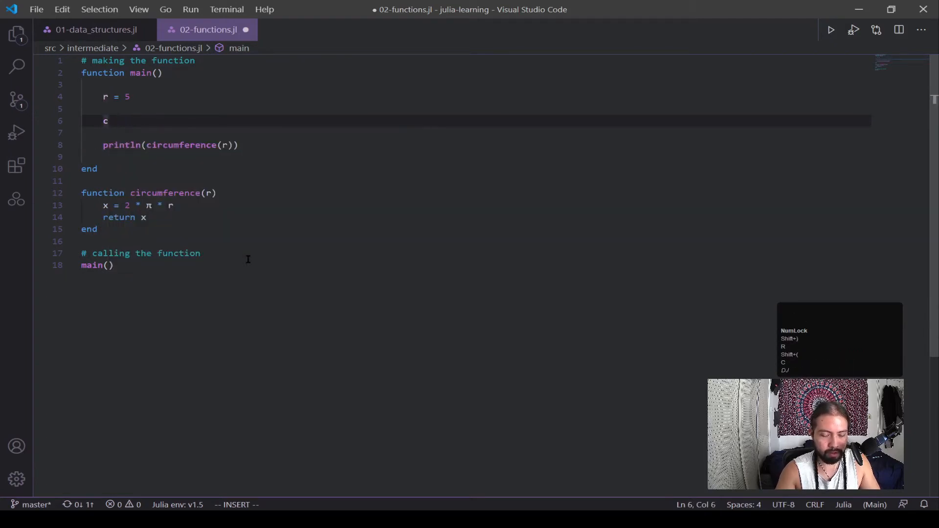
type("(r)")
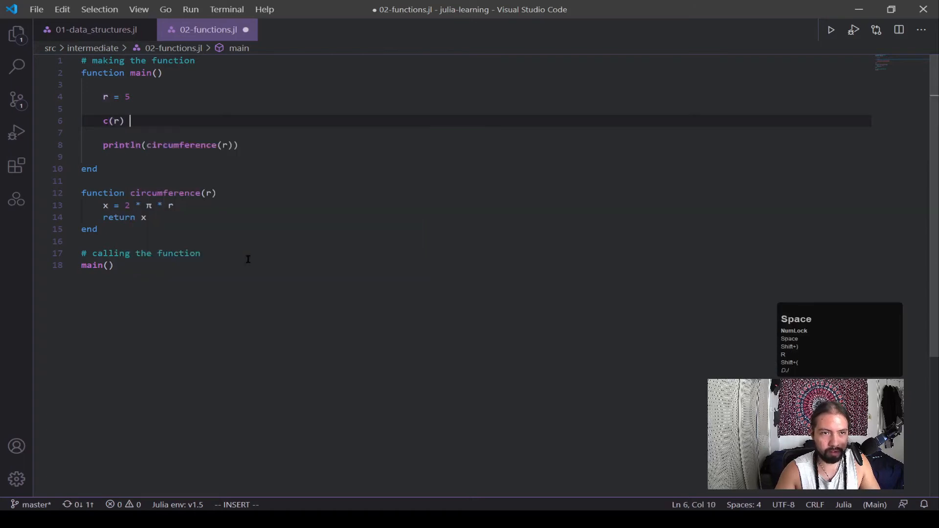
type("= 2 * π")
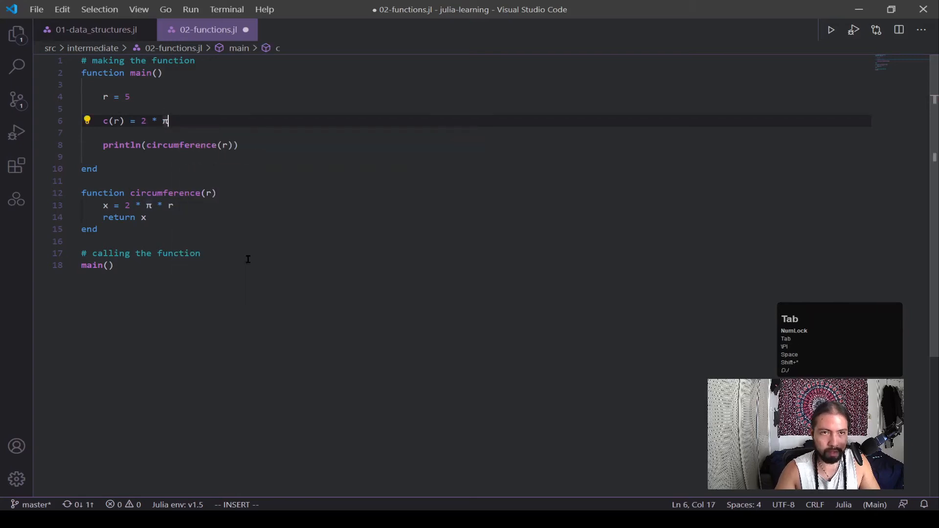
key("Escape")
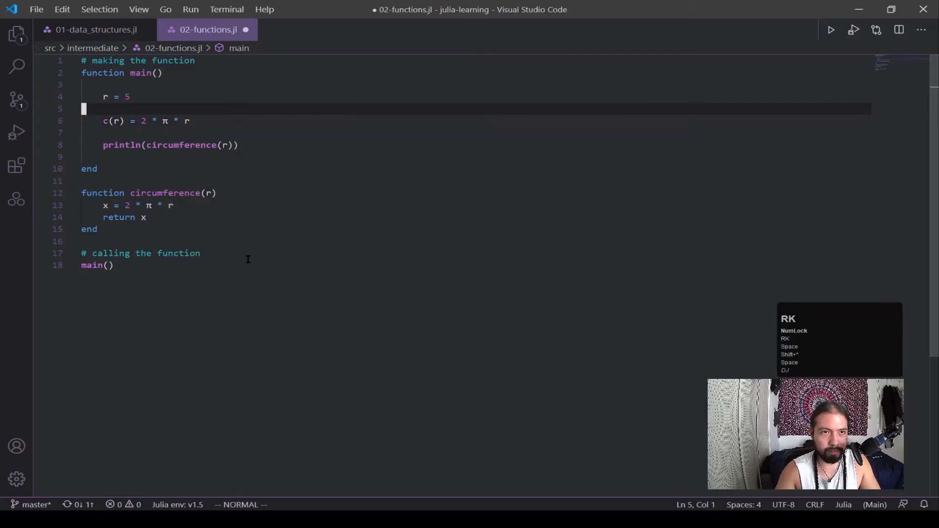
type("println(c(")
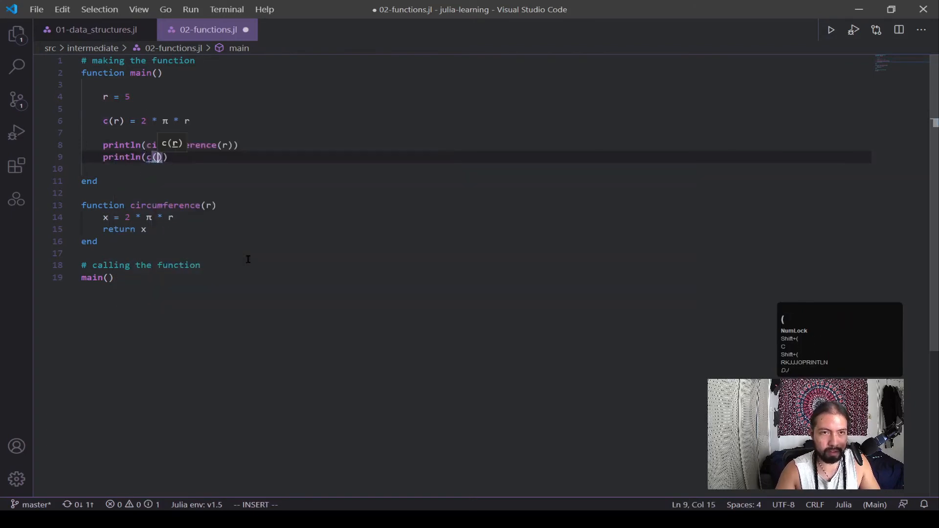
key("Escape")
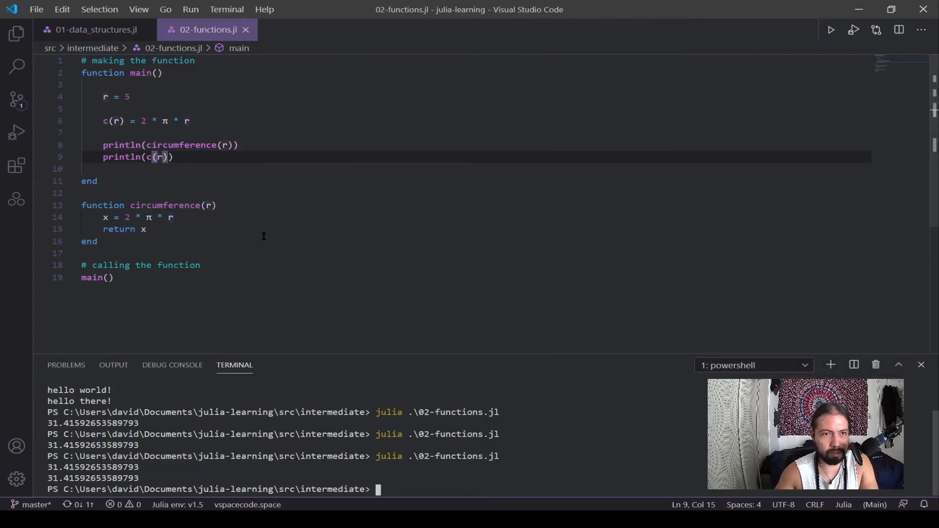
Restore the c(r) one-liner and label it with a '# assignment form' comment.
left_click(121, 205)
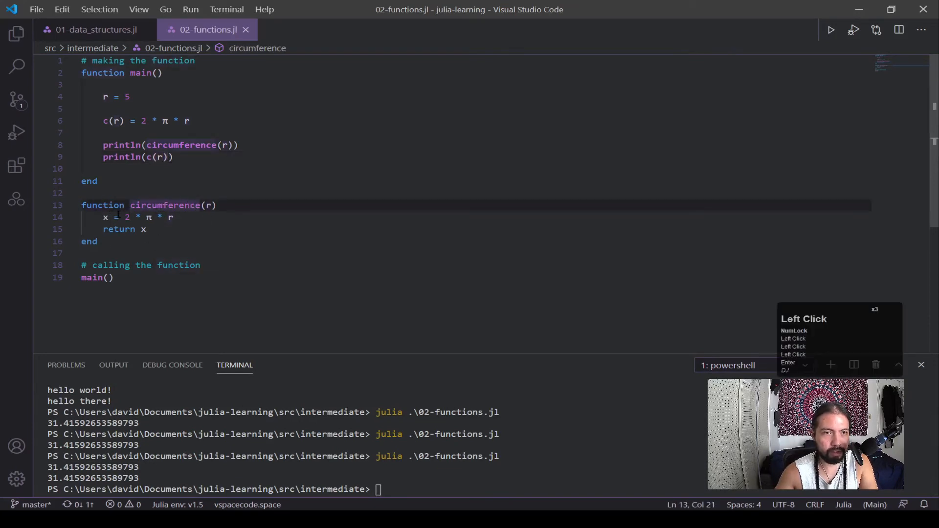
left_click(121, 120)
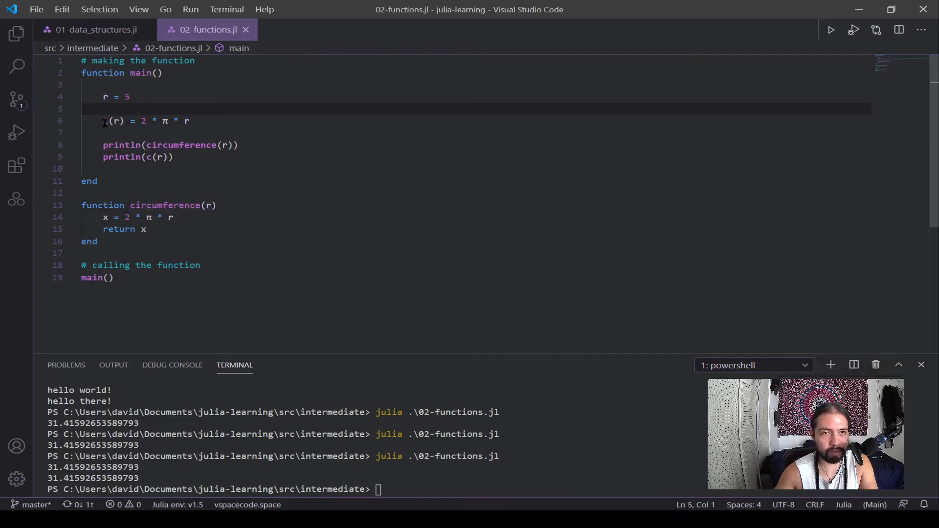
type("c")
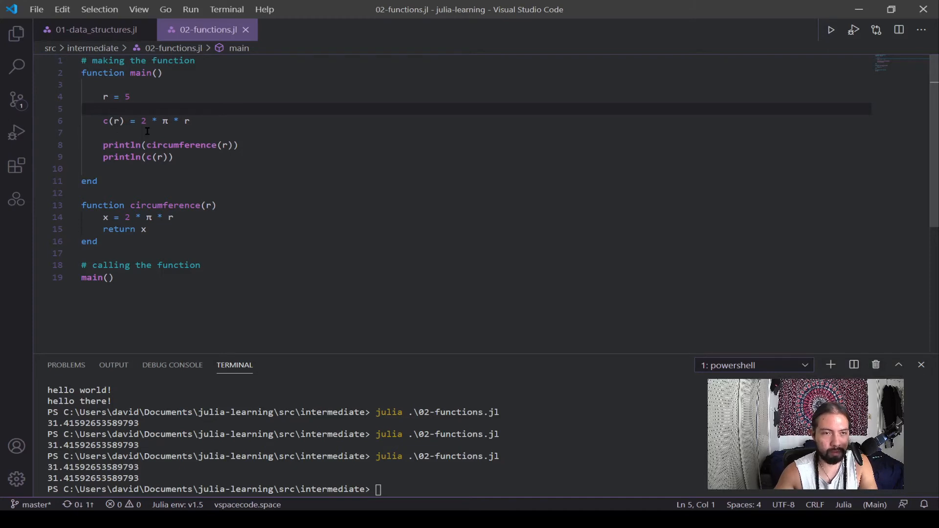
type("# assignment form")
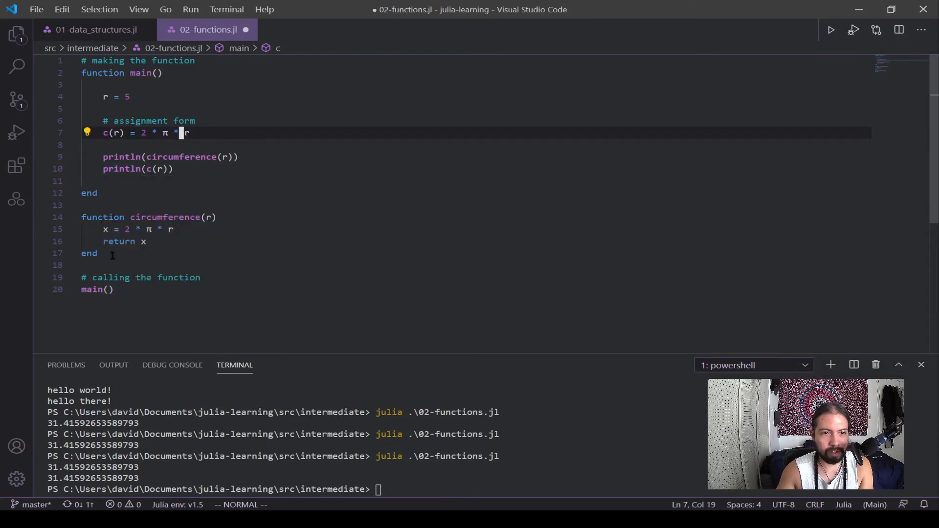
left_click(144, 229)
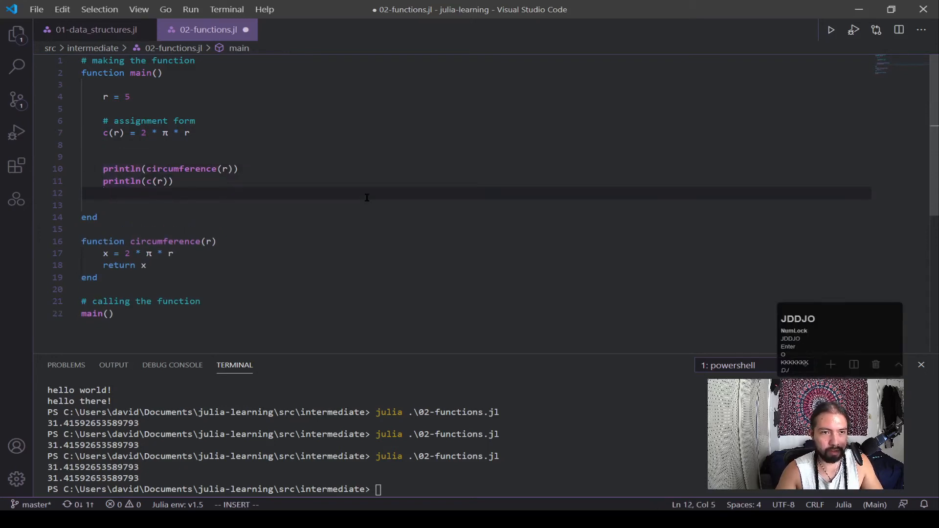
Write '# anonymous function' comment and println(map(x -> 2 * π * x, [1, 5, 10])).
type("# anon")
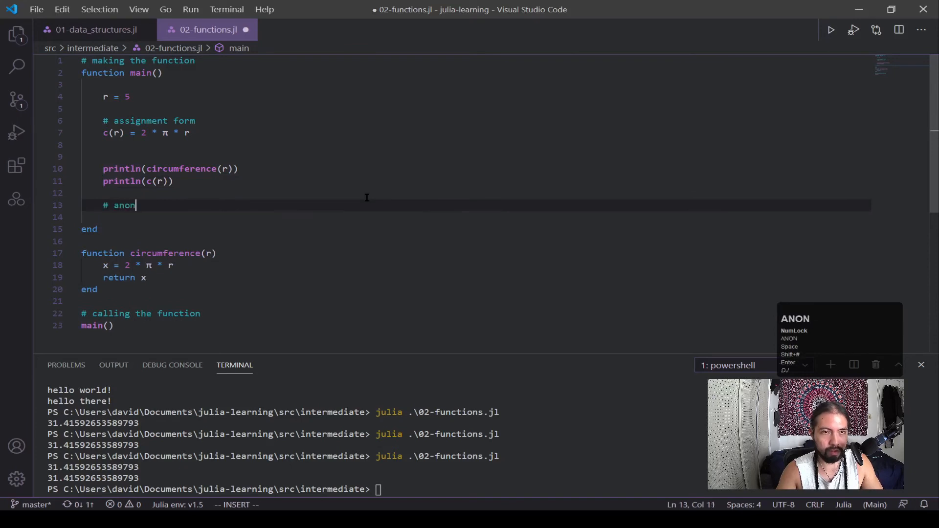
type("ymous functio")
left_click(475, 217)
type("pri")
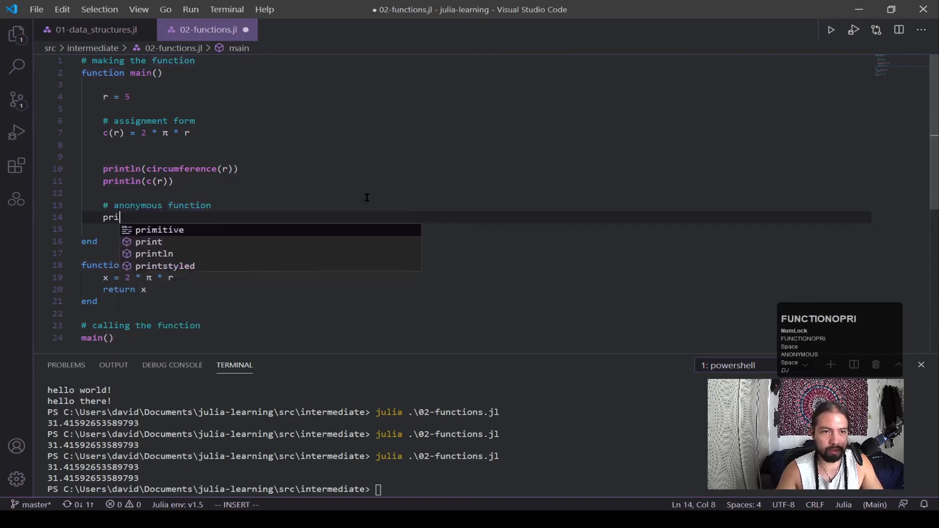
type("ntln(map")
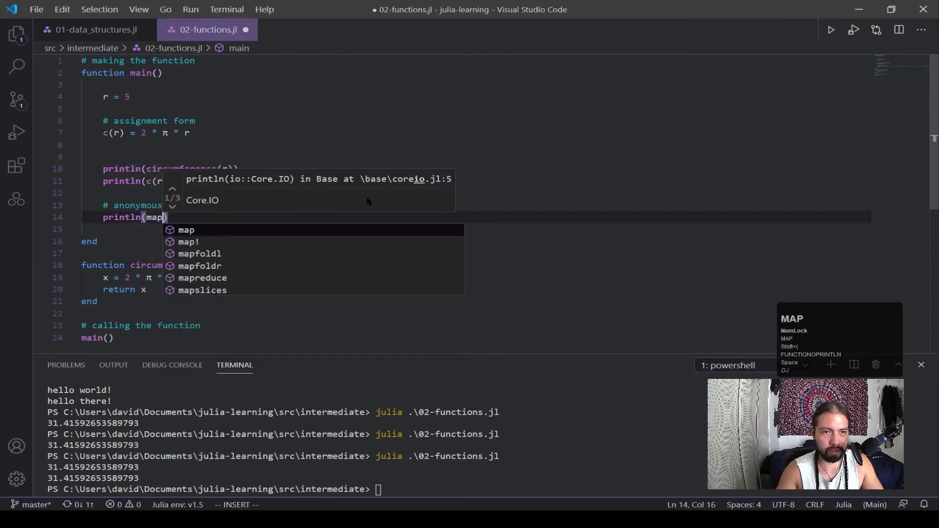
type("(")
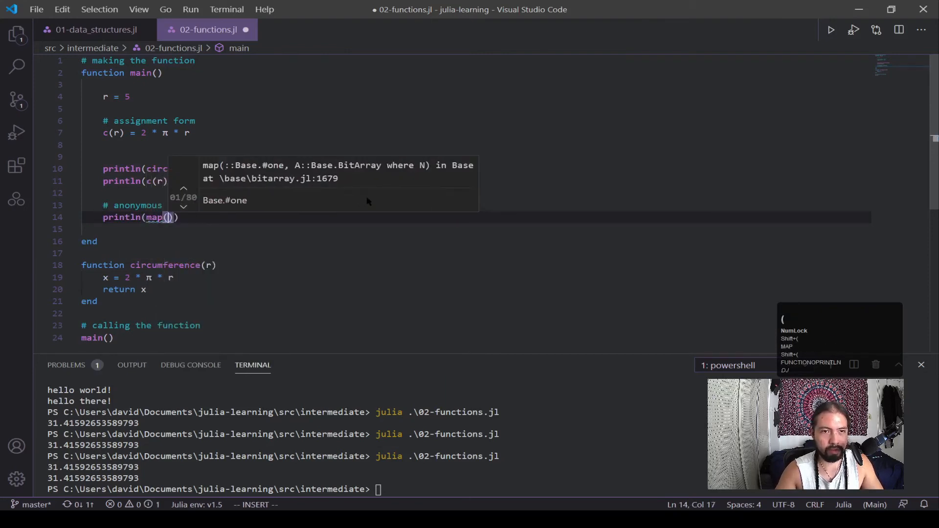
type("x -> 2 * π")
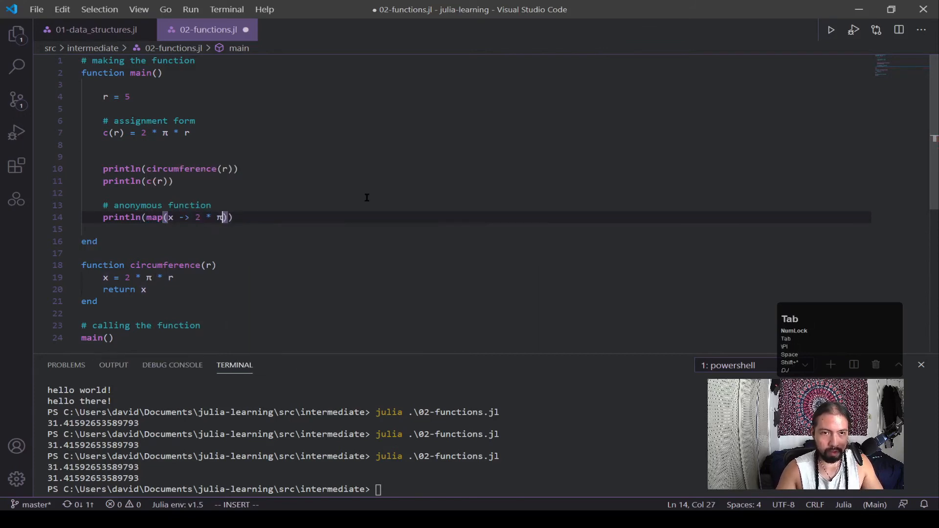
type("x")
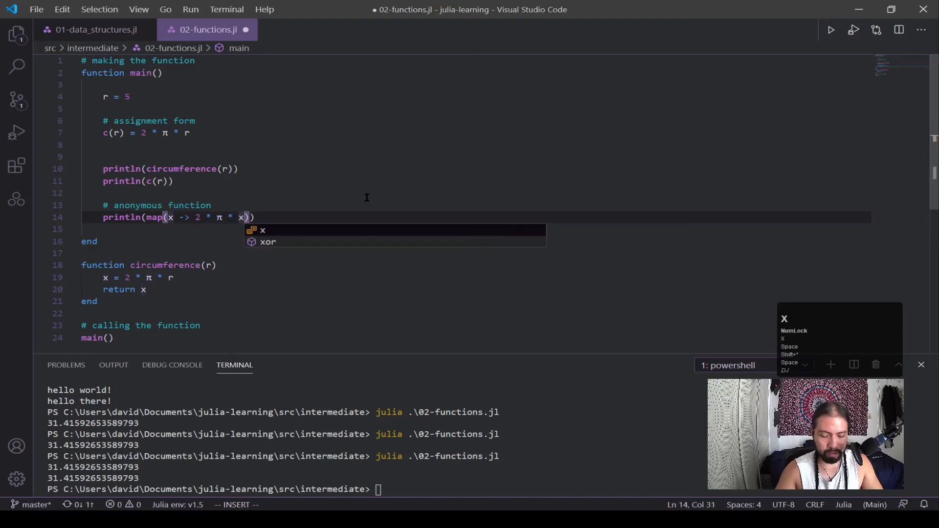
type(", [1")
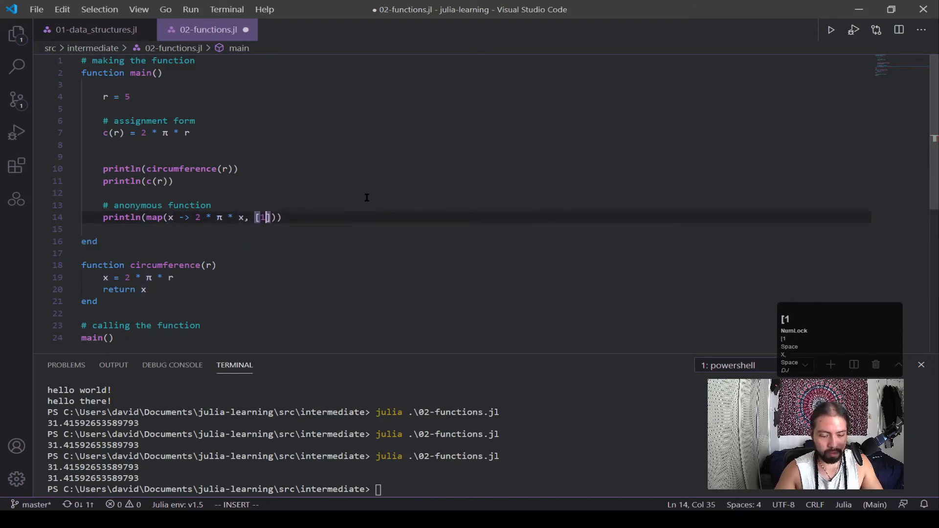
type(", 5,")
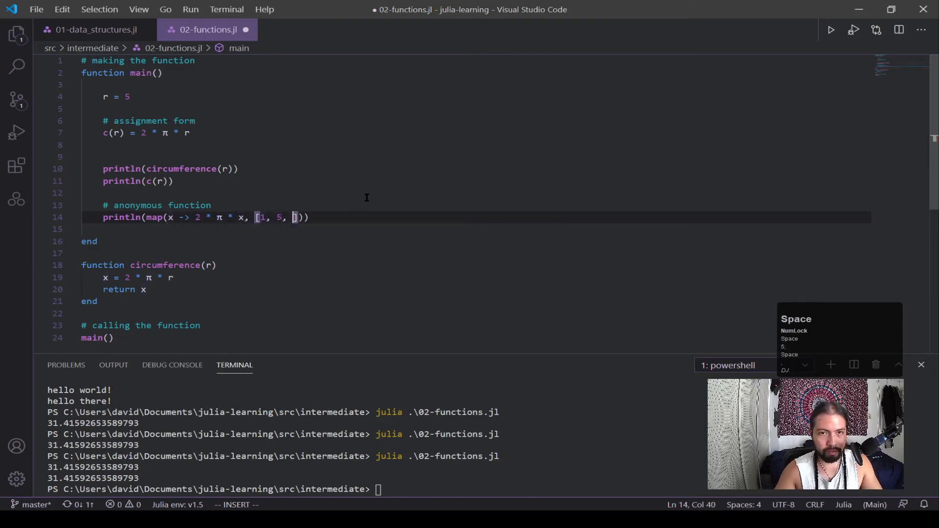
type("10")
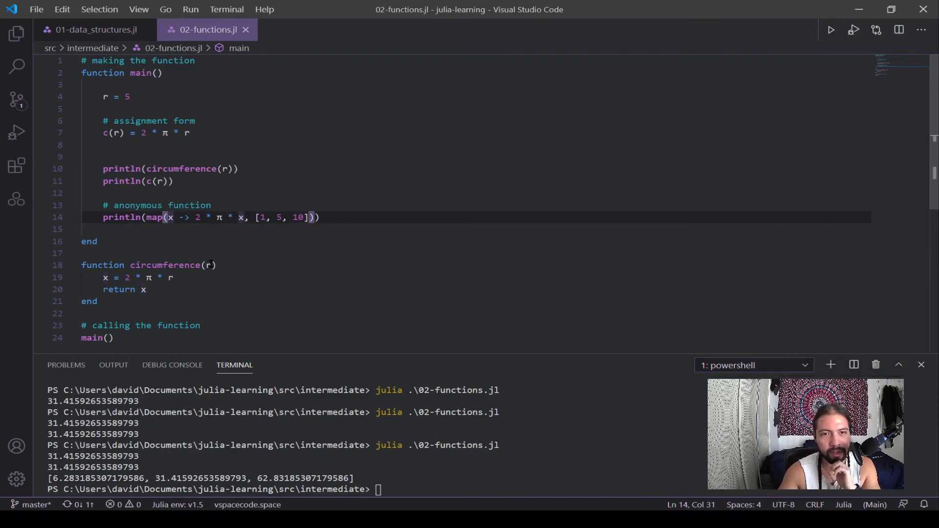
left_click(169, 217)
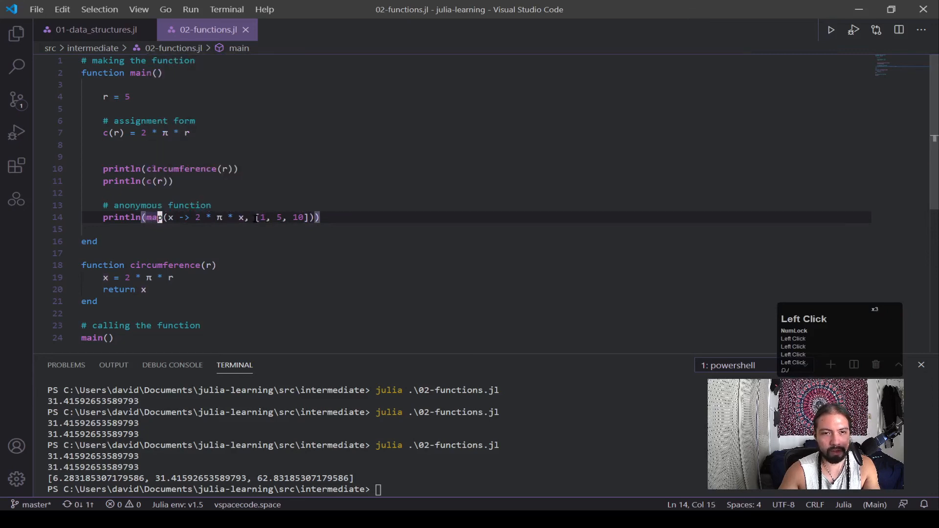
left_click_drag(256, 217, 306, 217)
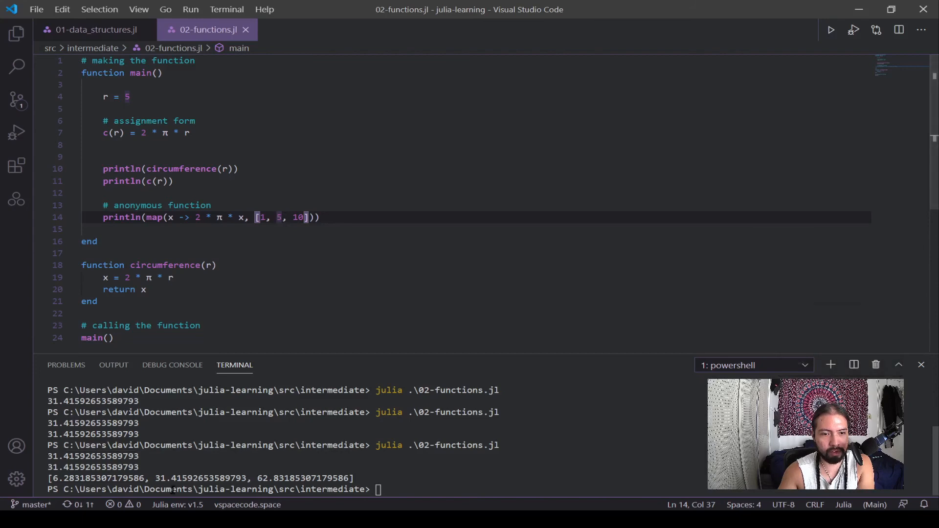
double_click(203, 479)
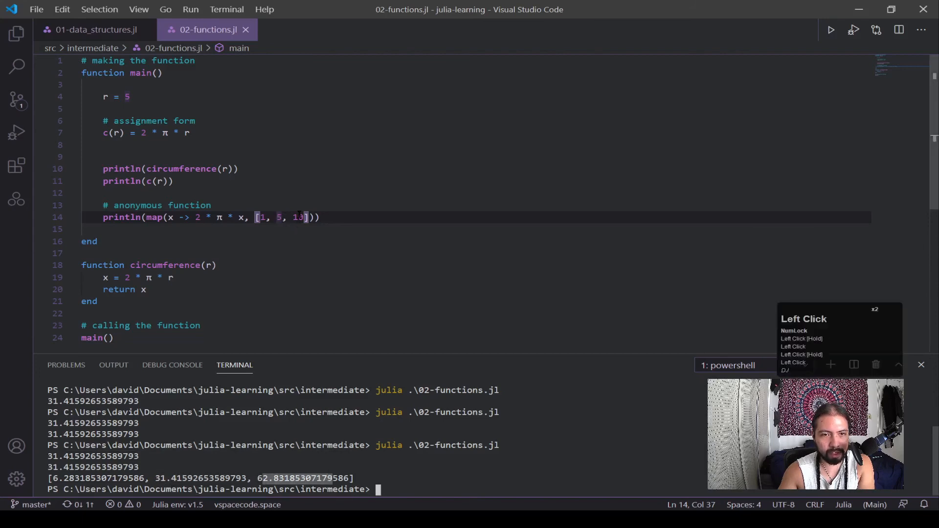
left_click(115, 205)
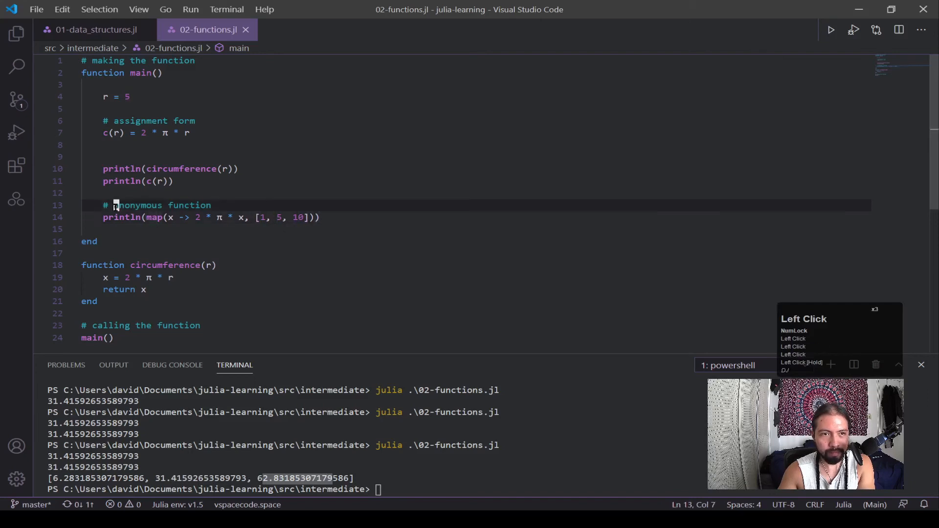
double_click(138, 206)
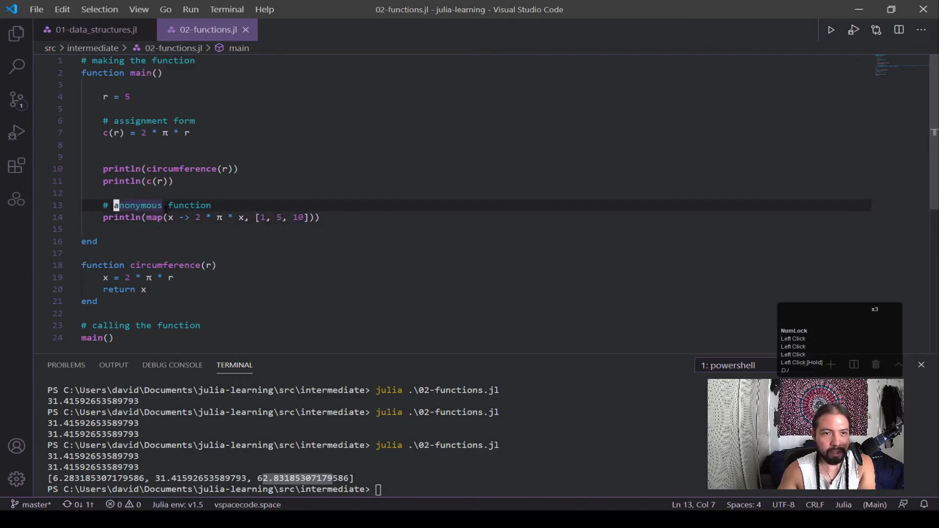
left_click(178, 217)
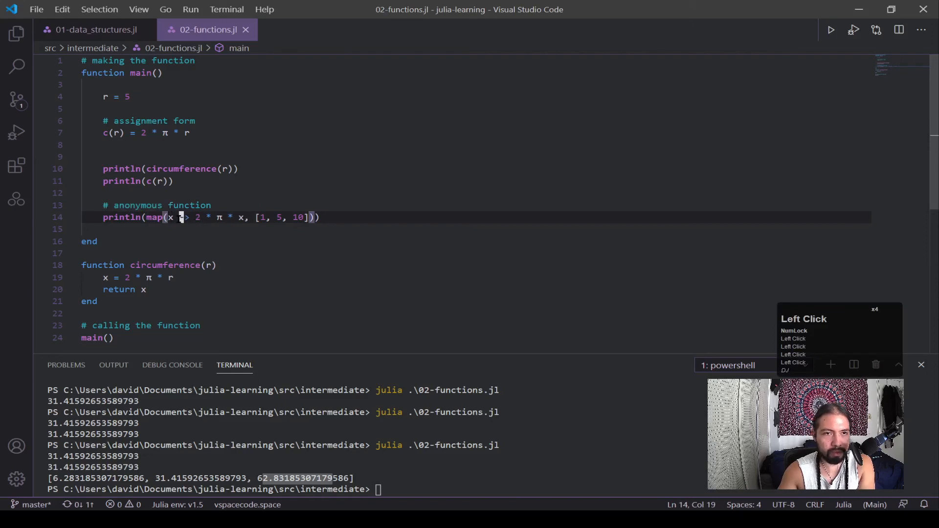
left_click(105, 132)
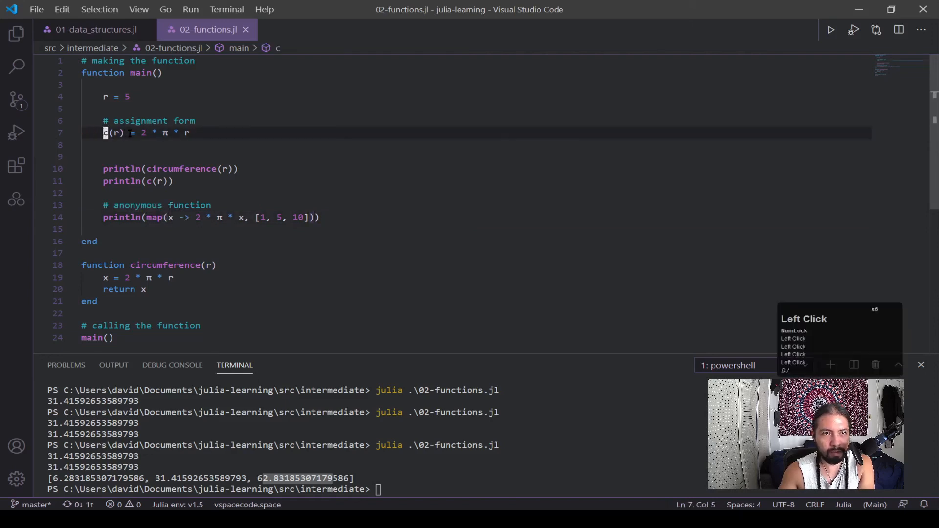
left_click(171, 133)
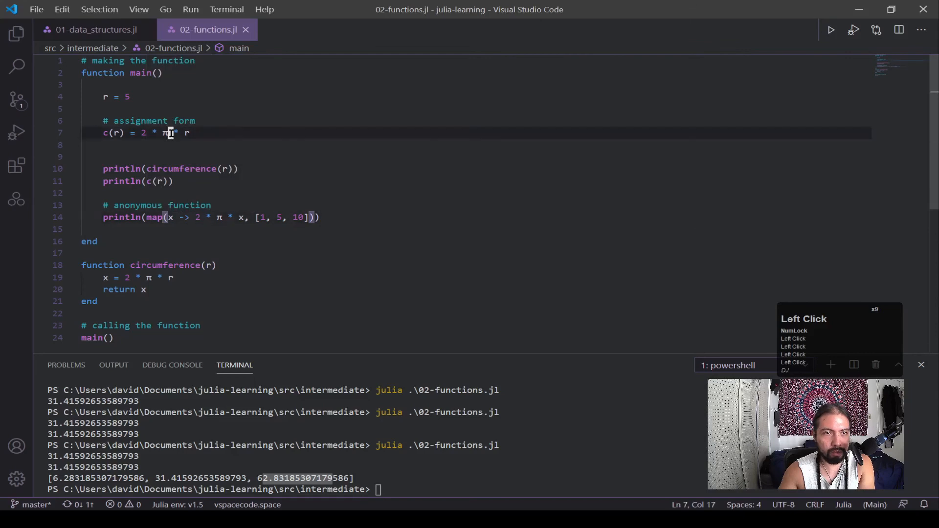
left_click(203, 217)
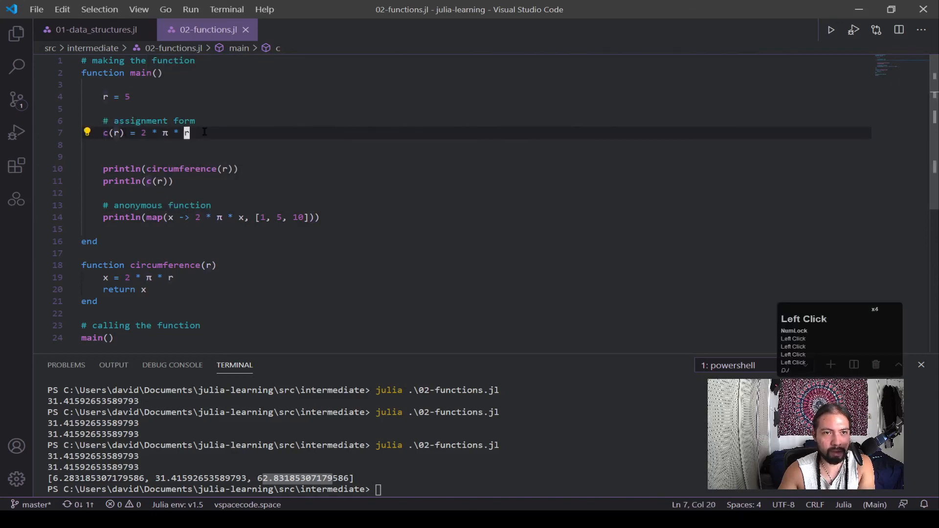
left_click(136, 132)
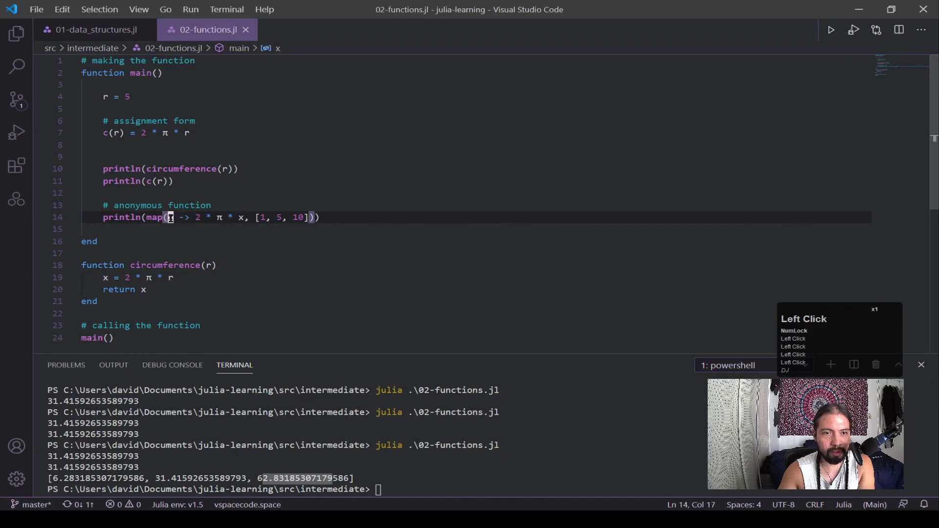
left_click_drag(171, 217, 238, 217)
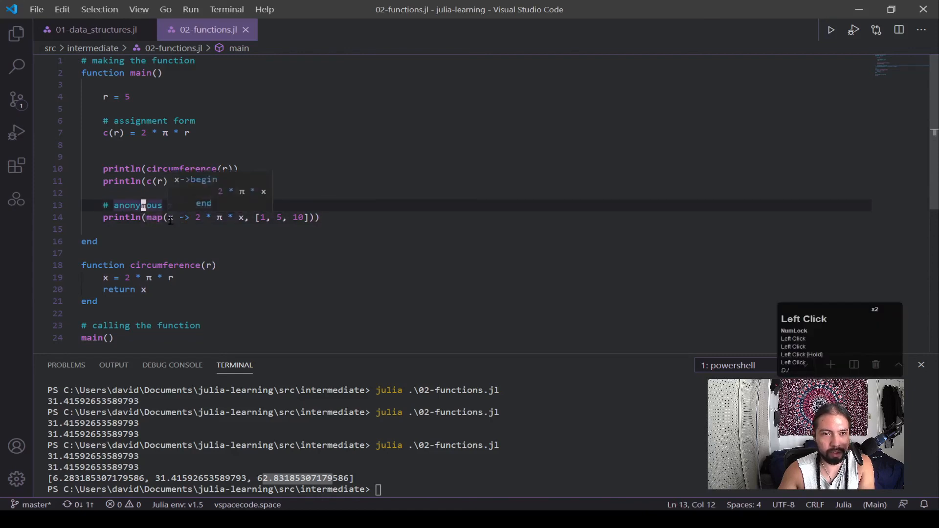
left_click(110, 120)
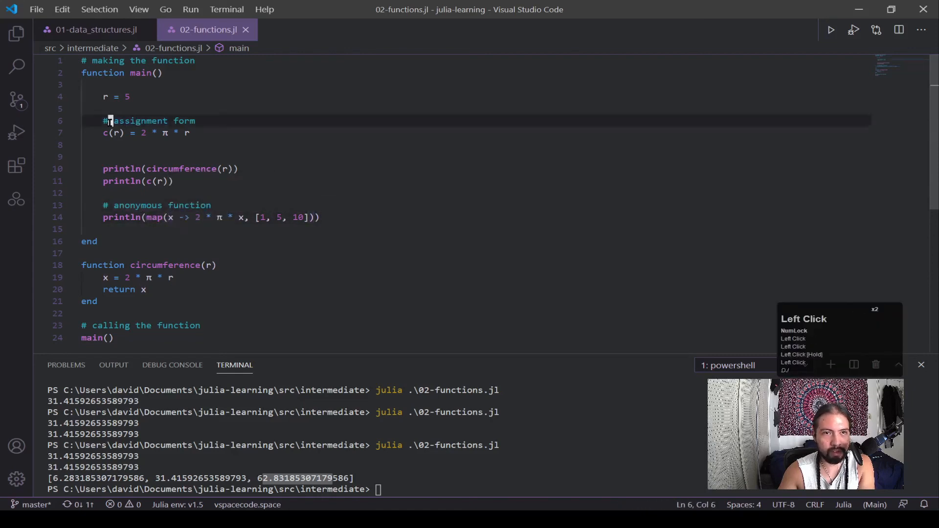
left_click_drag(108, 121, 191, 132)
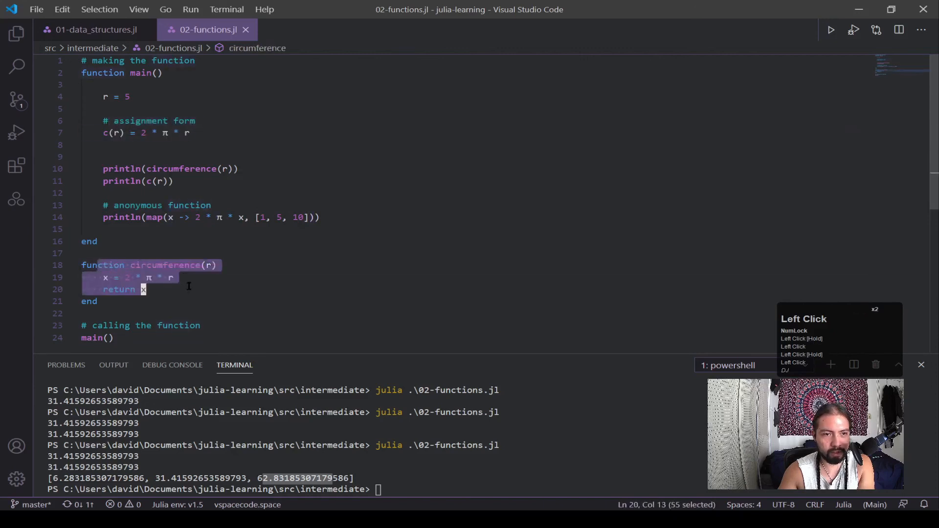
left_click(151, 217)
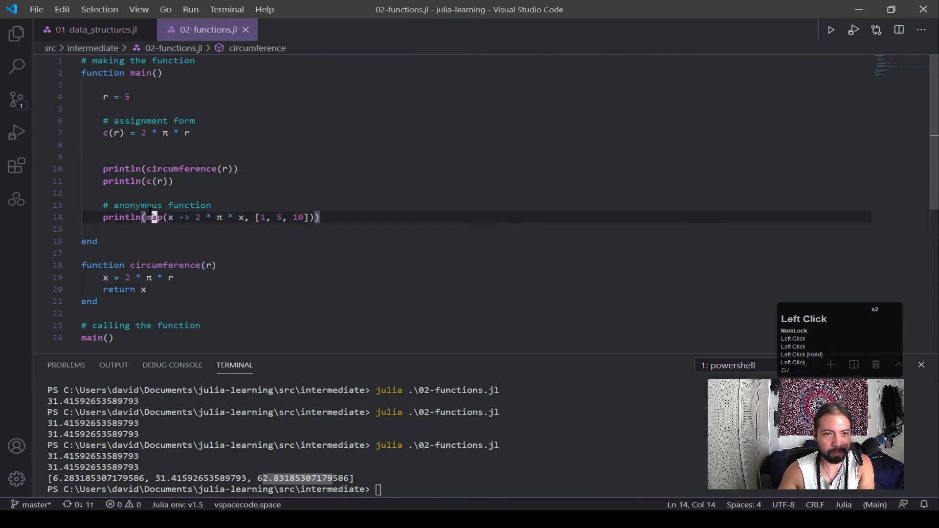
left_click(158, 229)
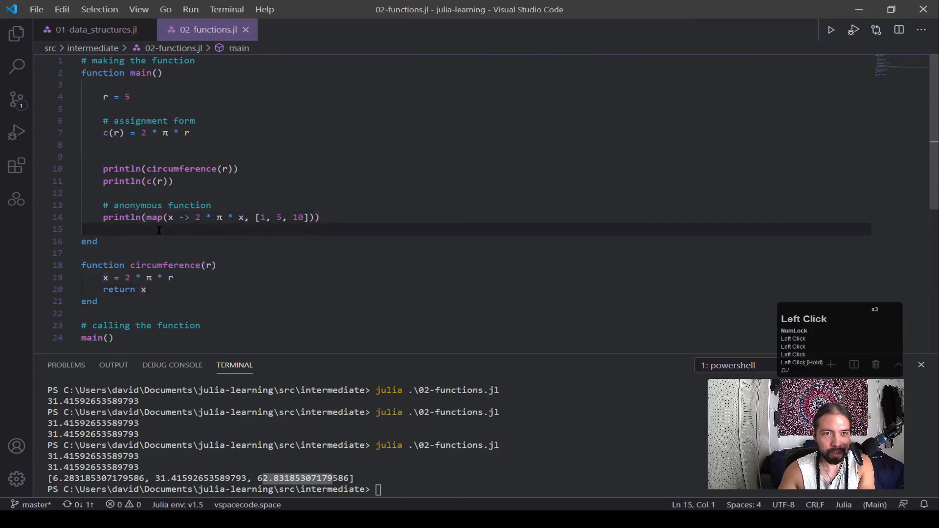